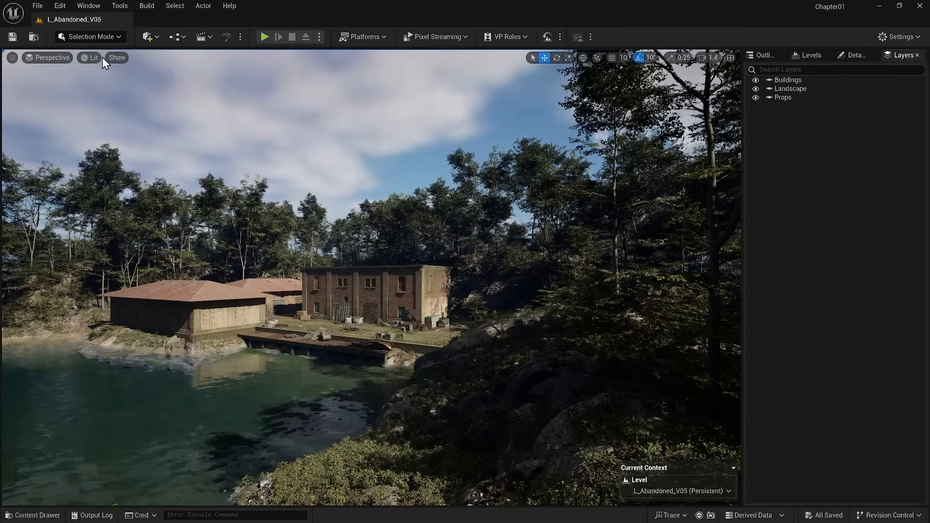
- Save the current level as a new version named L_Abandoned_V06 in the Levels folder
{"action": "left_click", "coordinate": [32, 5]}
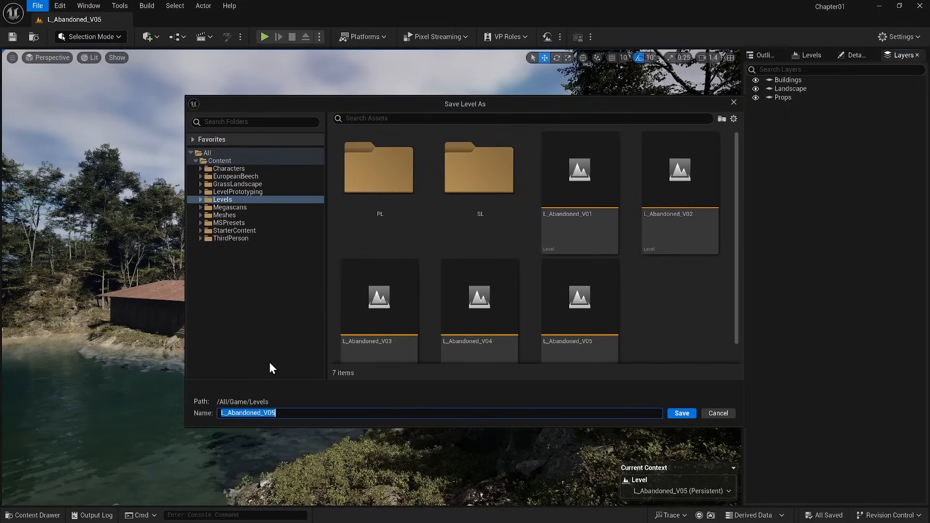
{"action": "left_click", "coordinate": [682, 413]}
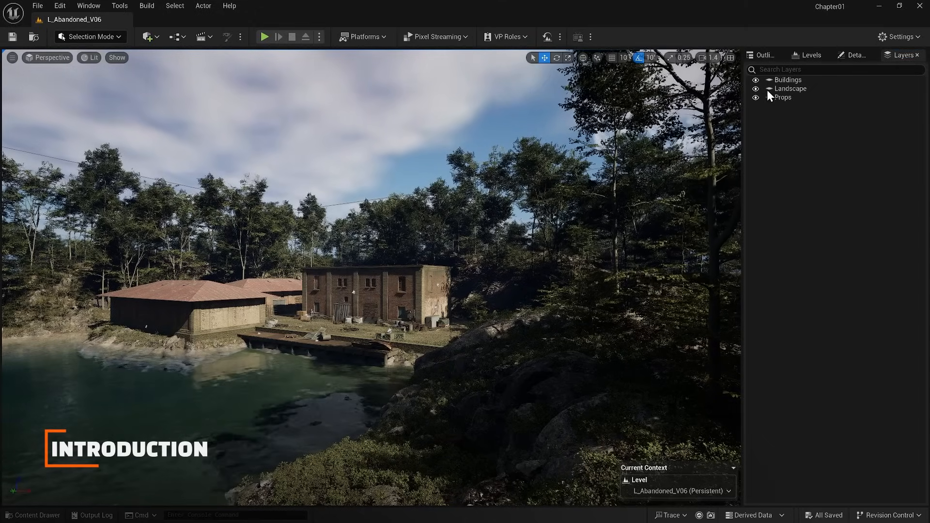
- Make SL_DayLight current and delete the Lighting folder's existing actors, leaving the scene dark
{"action": "left_click", "coordinate": [811, 54]}
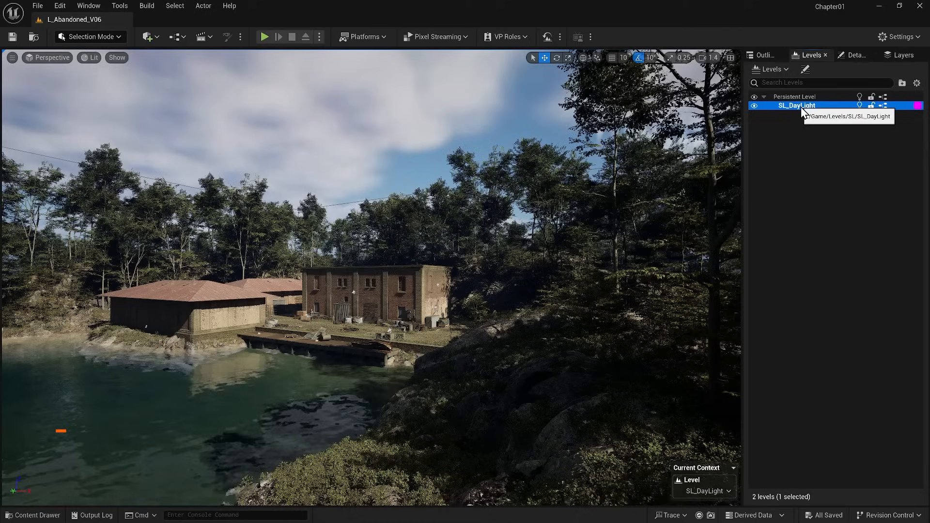
{"action": "left_click", "coordinate": [762, 54]}
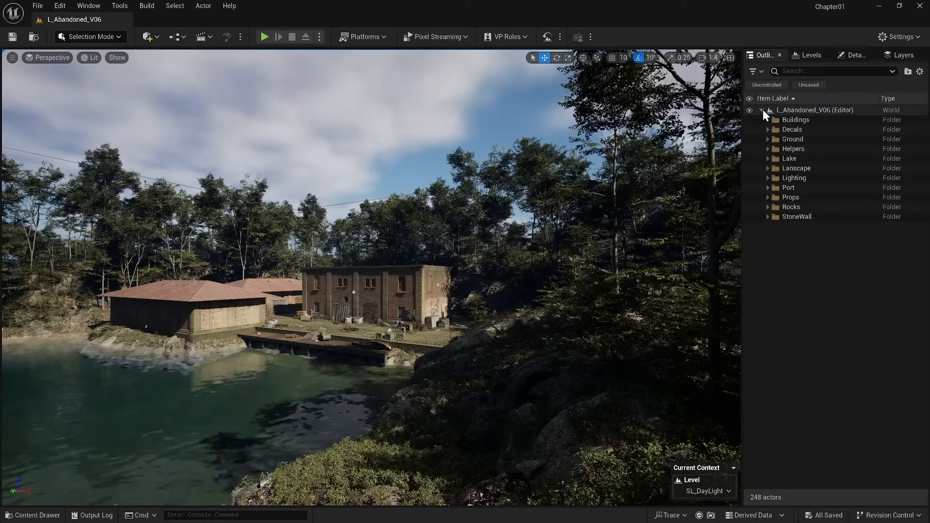
{"action": "left_click", "coordinate": [768, 178]}
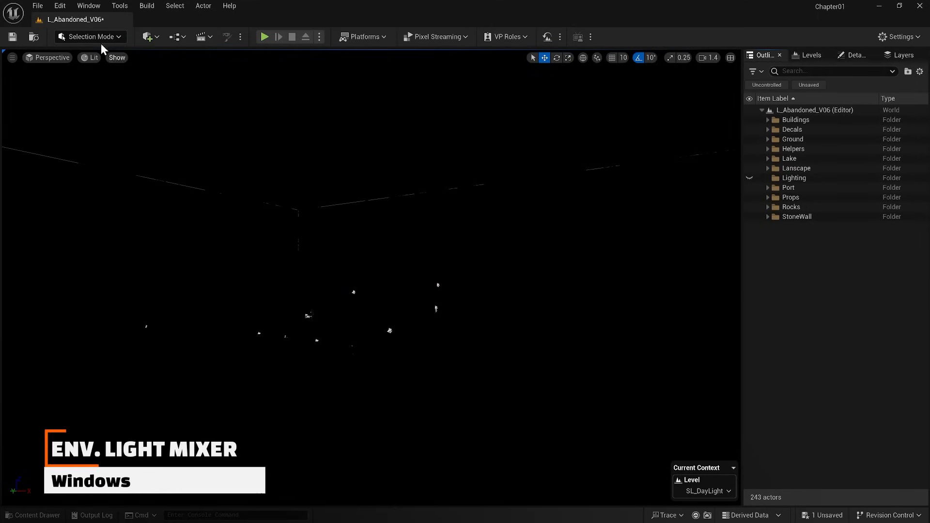
- From the Env. Light Mixer create a sky light, atmospheric sun light and volumetric clouds
{"action": "left_click", "coordinate": [89, 4]}
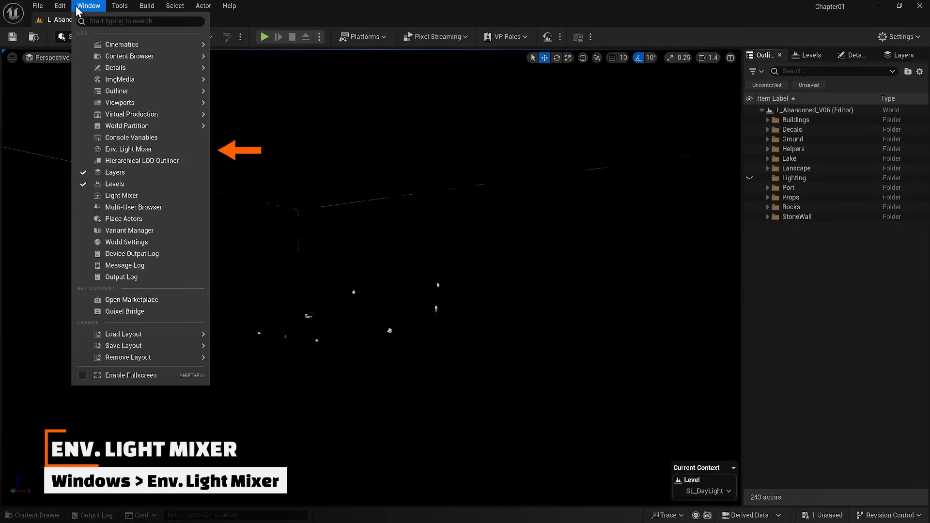
{"action": "mouse_move", "coordinate": [136, 154]}
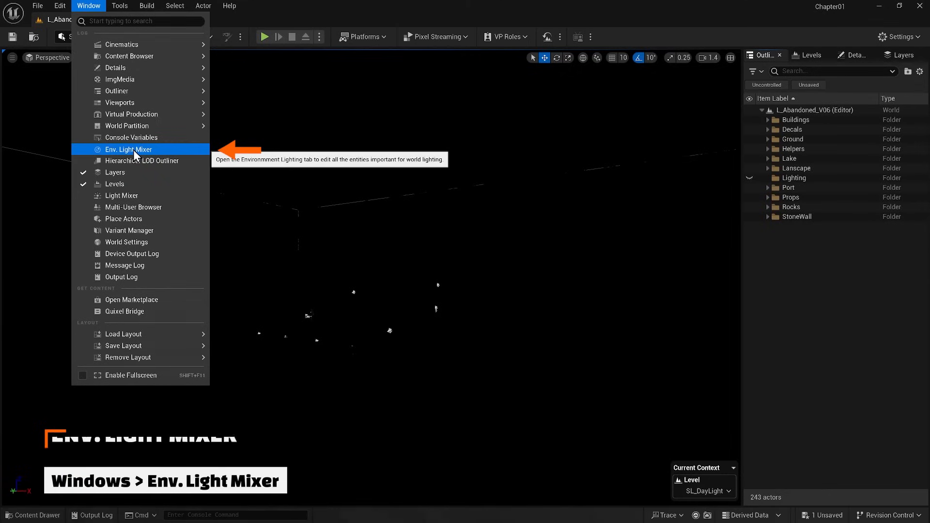
{"action": "left_click", "coordinate": [128, 149]}
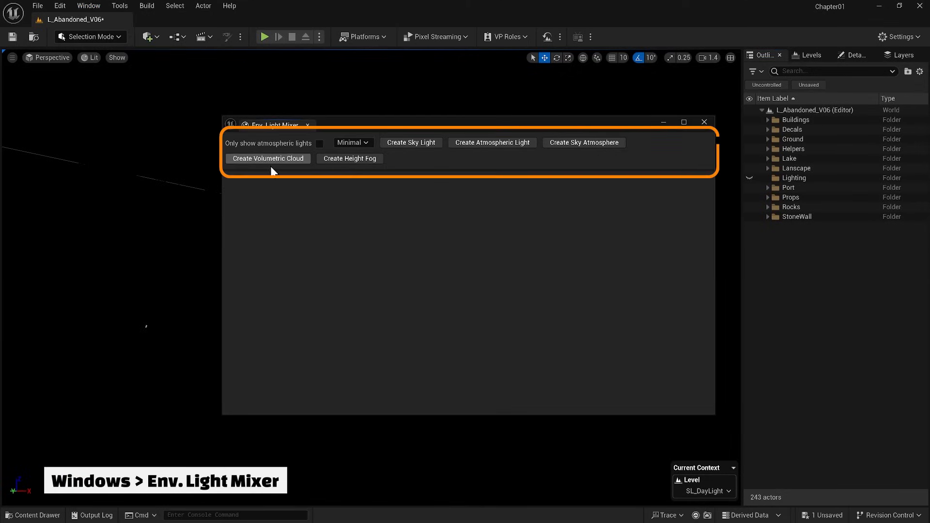
{"action": "left_click", "coordinate": [411, 142]}
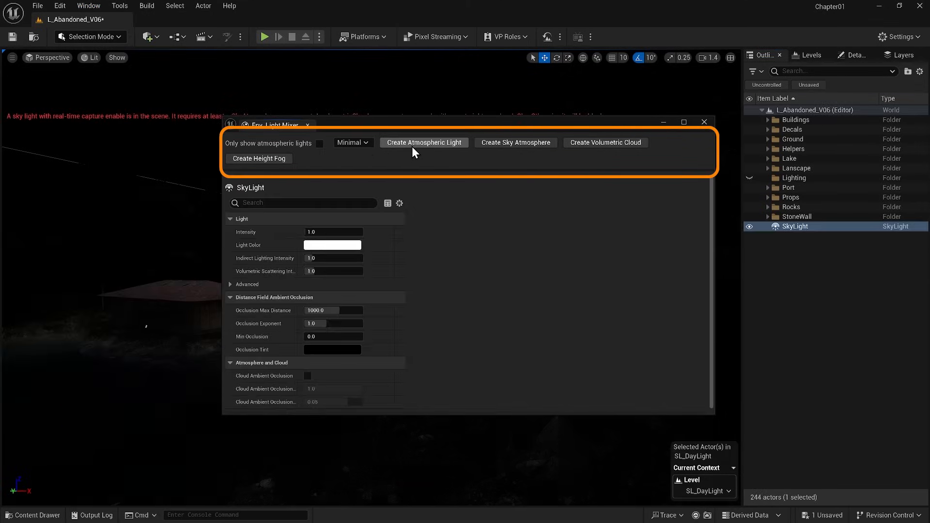
{"action": "left_click", "coordinate": [516, 143]}
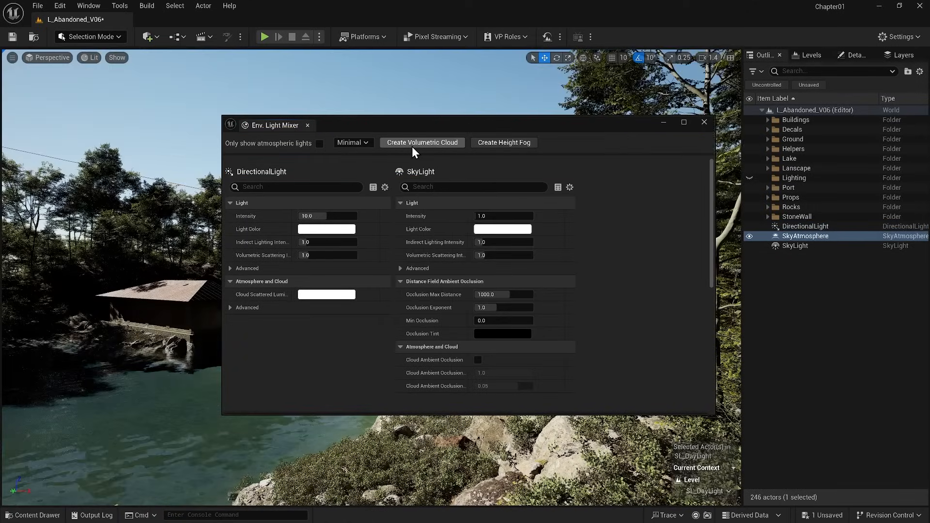
{"action": "left_click", "coordinate": [422, 142]}
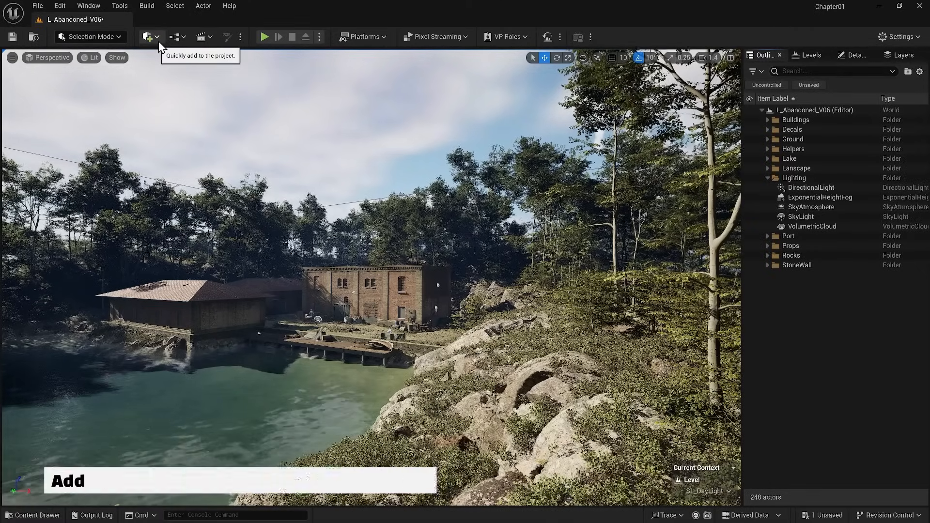
- Place a Post Process Volume and override its global colour saturation down toward zero
{"action": "left_click", "coordinate": [147, 37]}
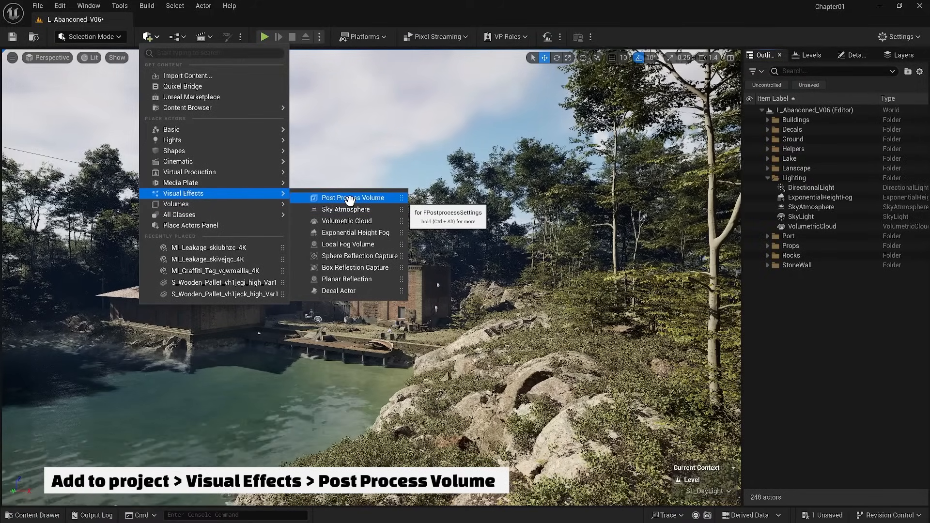
{"action": "left_click", "coordinate": [353, 198]}
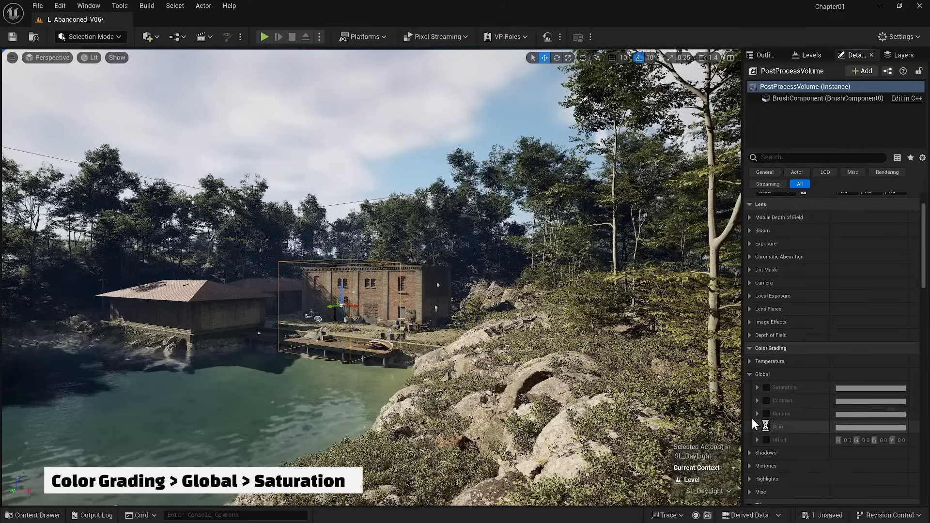
{"action": "left_click", "coordinate": [757, 388]}
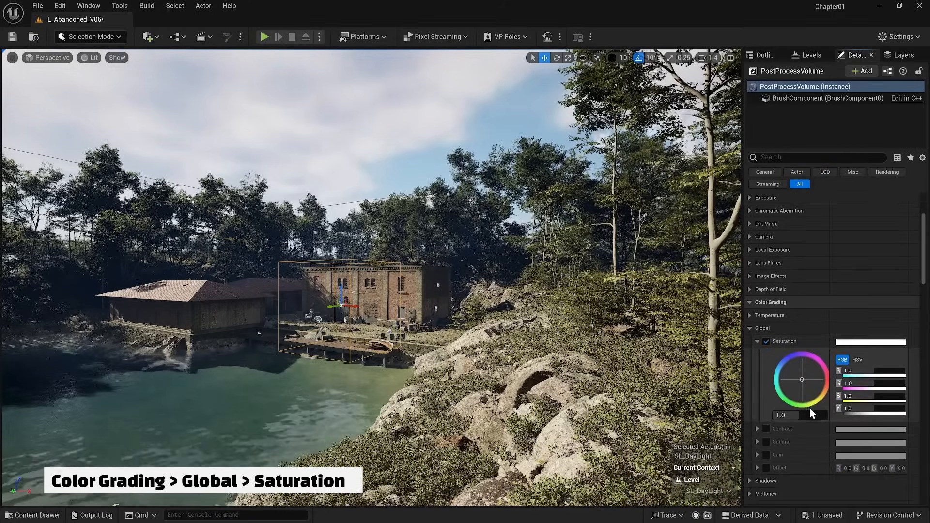
{"action": "type", "text": "0.21"}
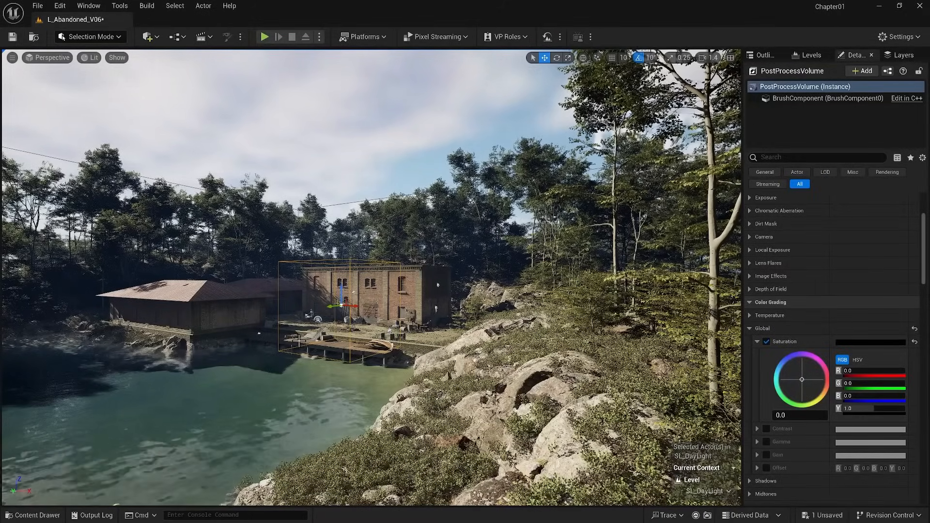
- Enable Infinite Extent (Unbound) on the volume, toggling it to compare the greyscale coverage
{"action": "left_click", "coordinate": [817, 157]}
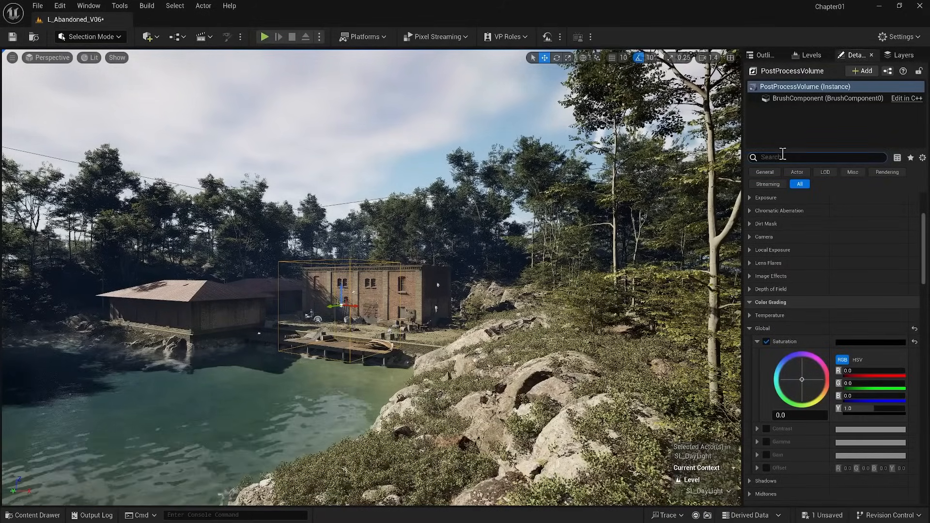
{"action": "type", "text": "unb"}
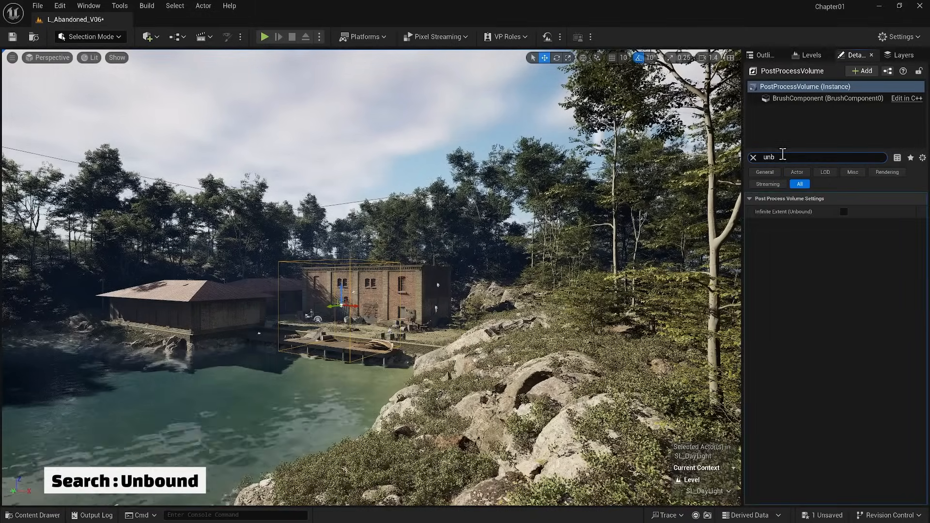
{"action": "left_click", "coordinate": [843, 211]}
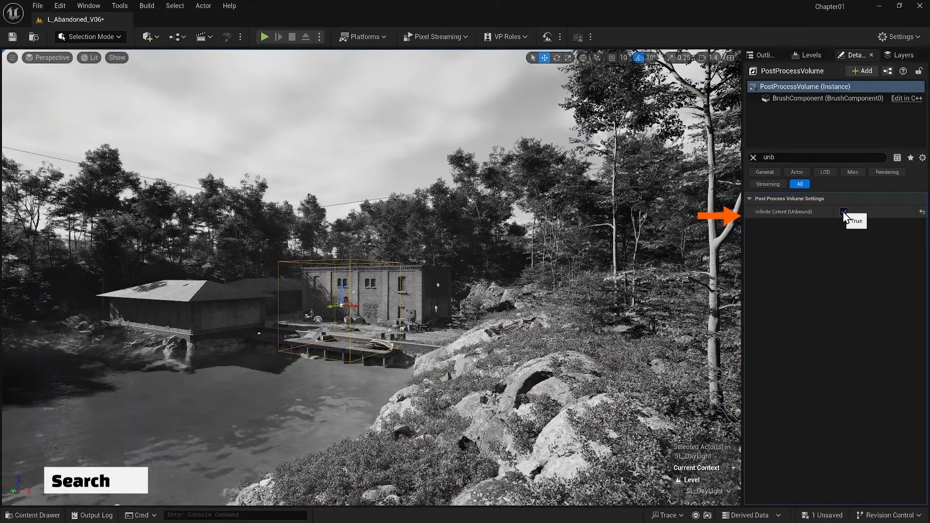
{"action": "left_click", "coordinate": [844, 211]}
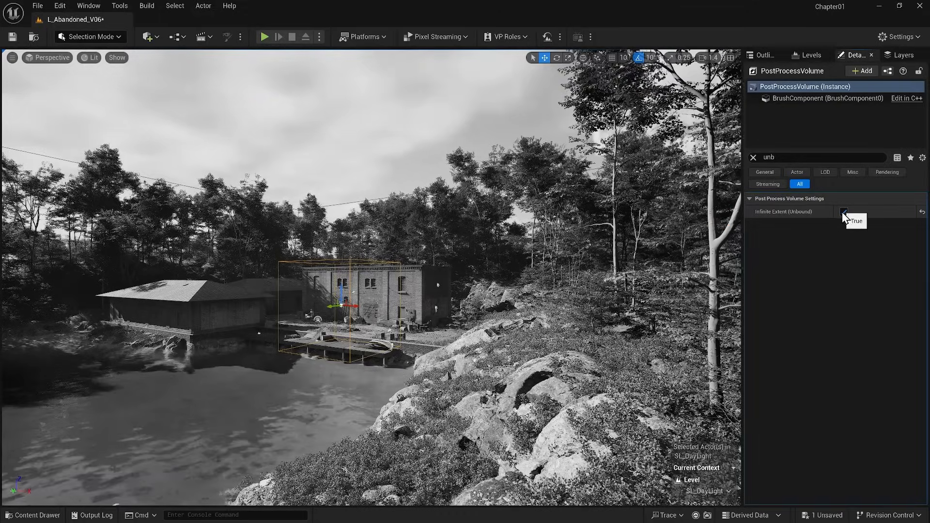
{"action": "left_click", "coordinate": [845, 211]}
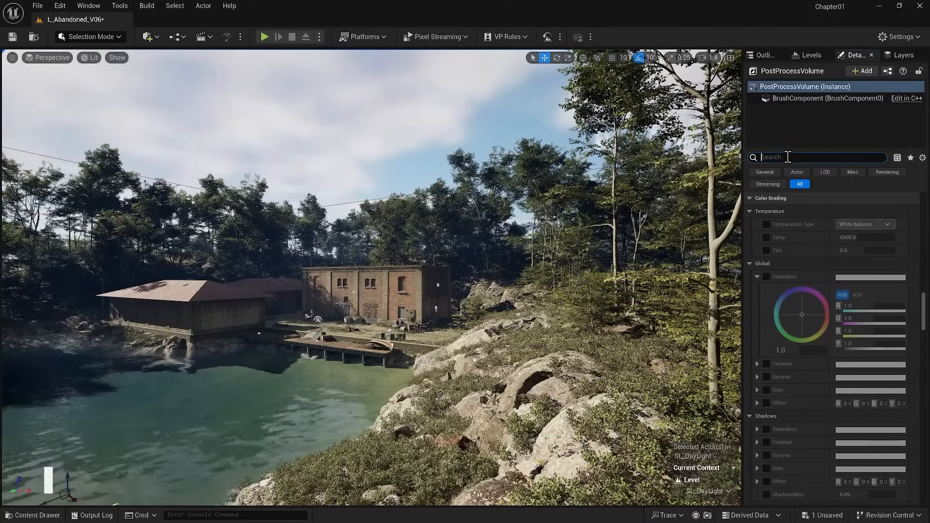
- Set the volume's metering mode to Manual with exposure compensation raised to about 10.44
{"action": "type", "text": "expo"}
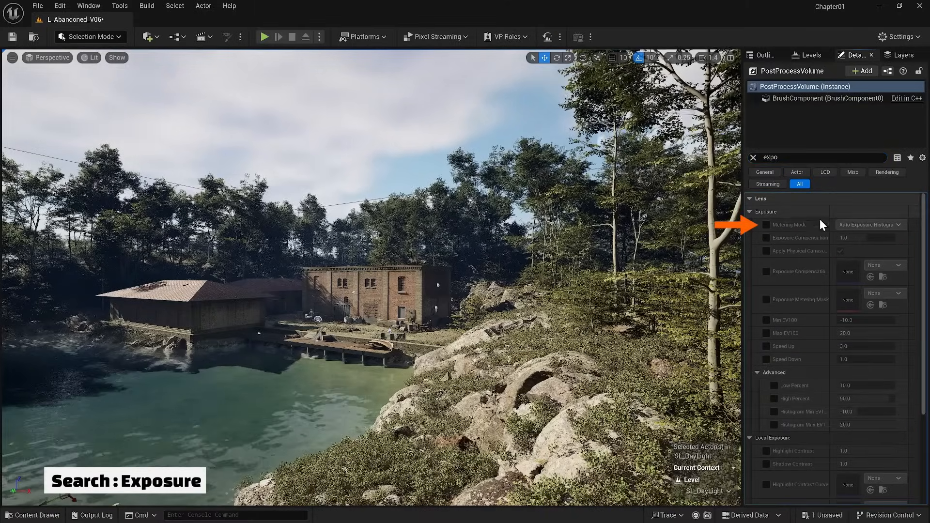
{"action": "left_click", "coordinate": [896, 224]}
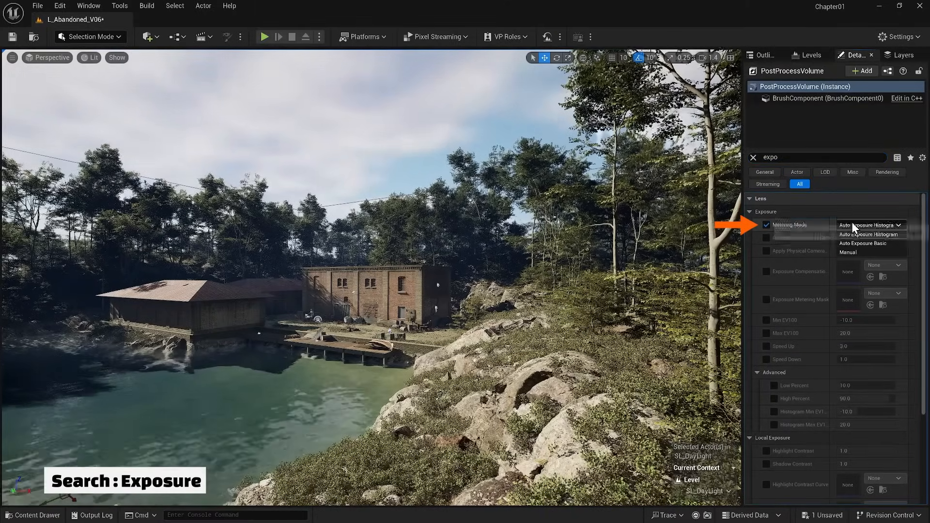
{"action": "mouse_move", "coordinate": [859, 252]}
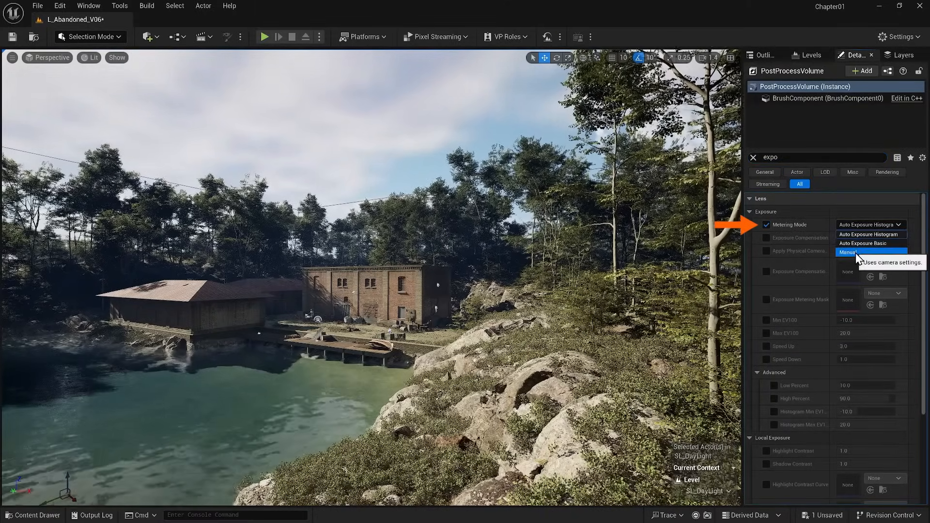
{"action": "left_click", "coordinate": [849, 252]}
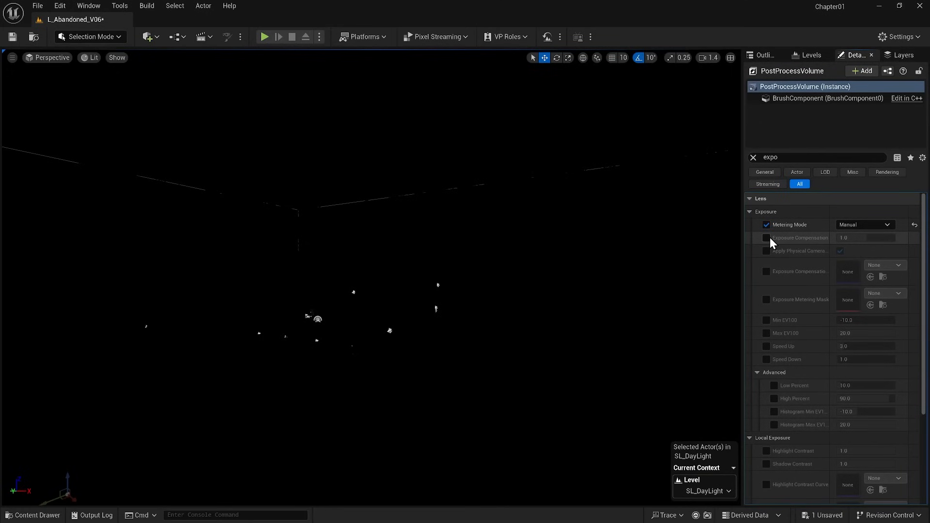
{"action": "left_click", "coordinate": [767, 238]}
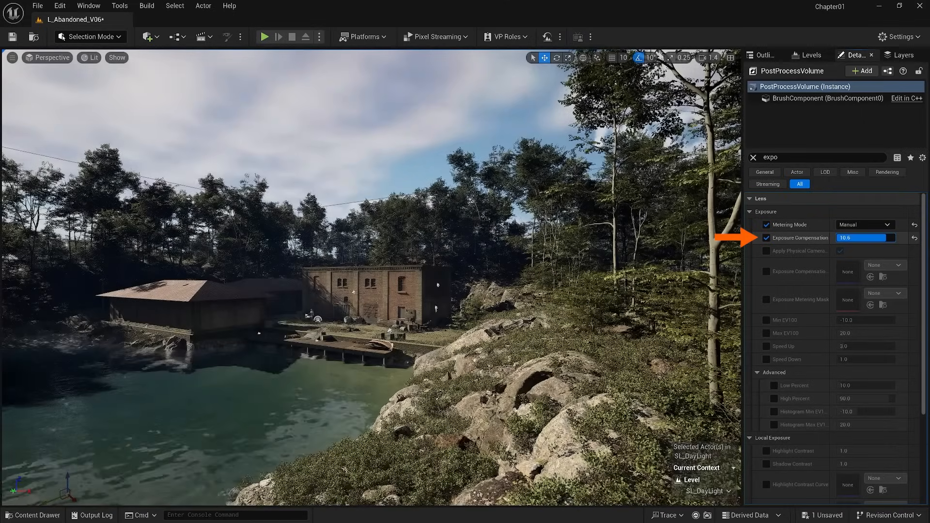
{"action": "left_click_drag", "start_coordinate": [866, 237], "coordinate": [855, 237]}
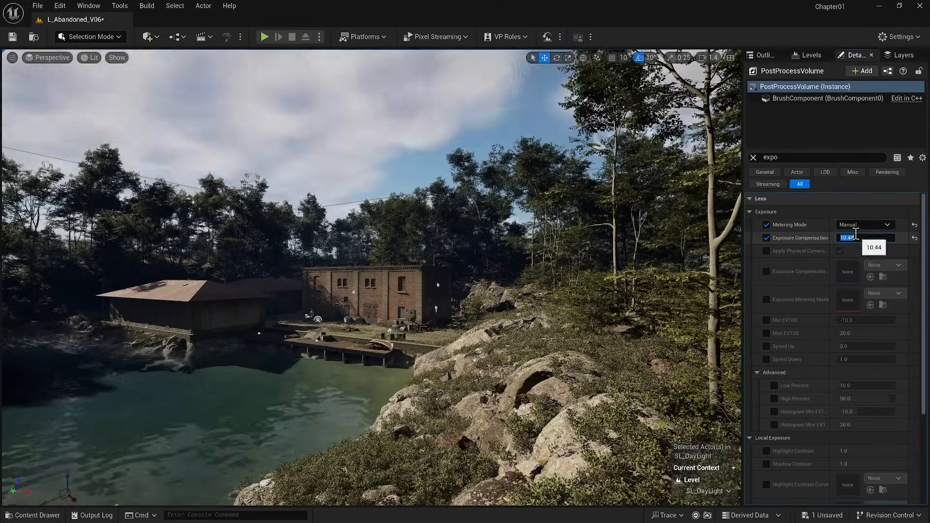
{"action": "left_click", "coordinate": [762, 54]}
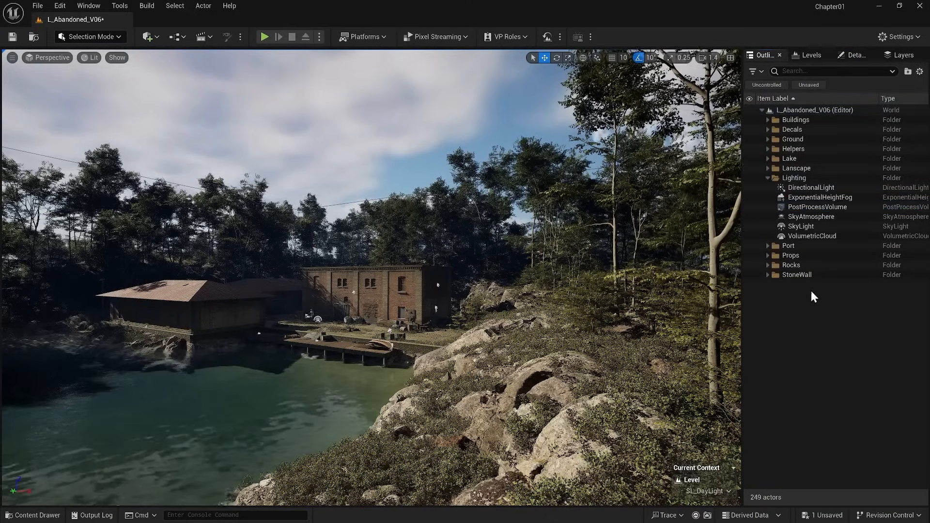
- Hide all lighting actors except DirectionalLight, then swing the sun to a new angle with Ctrl+L
{"action": "left_click", "coordinate": [795, 178]}
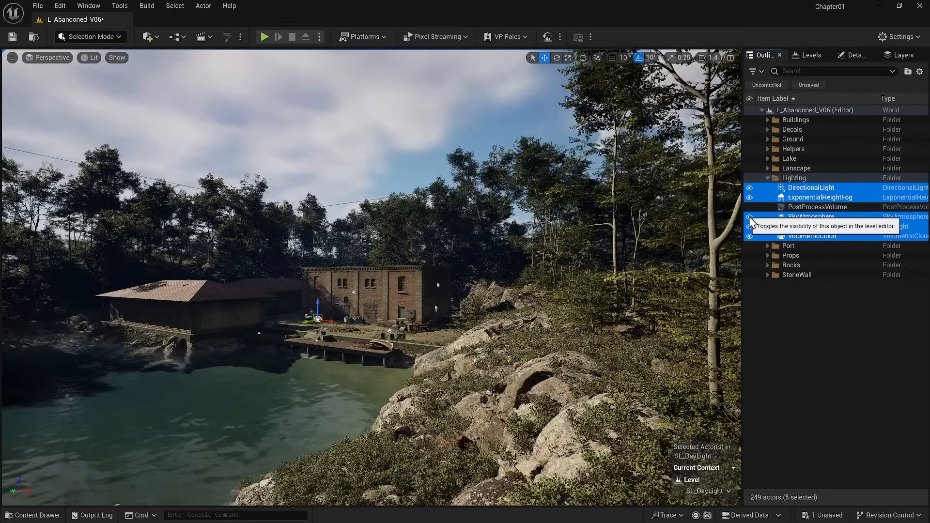
{"action": "left_click", "coordinate": [750, 217]}
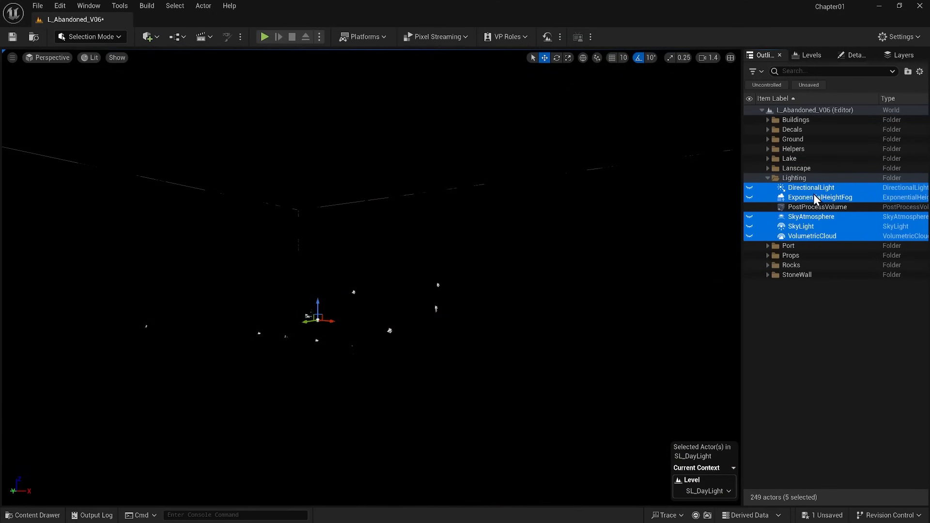
{"action": "left_click", "coordinate": [811, 188]}
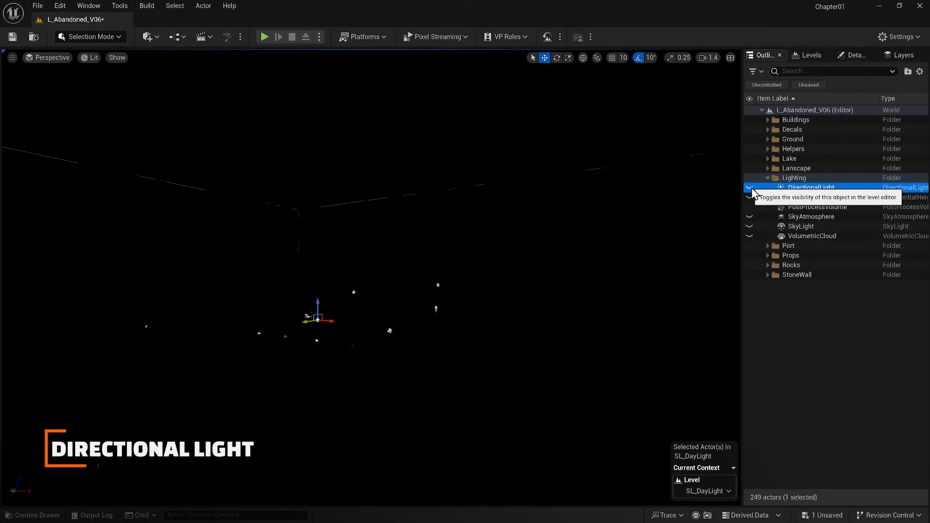
{"action": "left_click", "coordinate": [750, 188]}
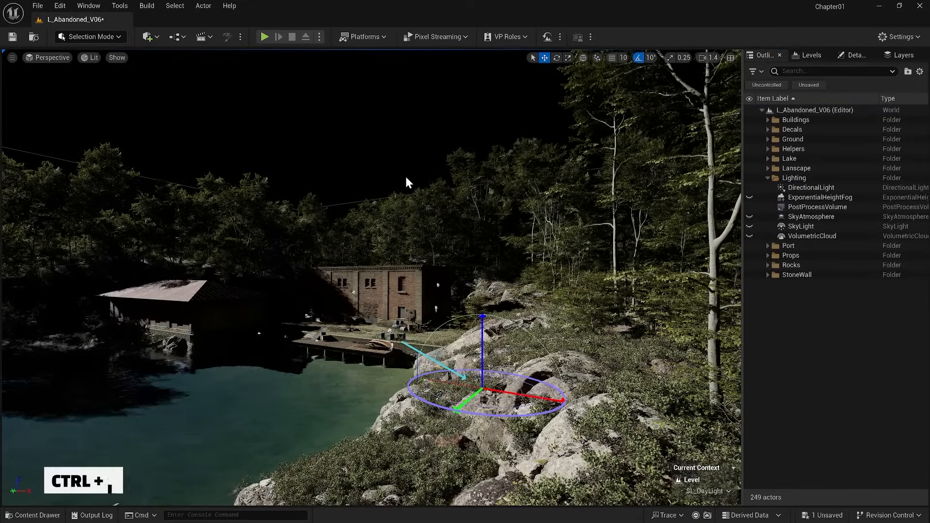
{"action": "key", "text": "Ctrl+L"}
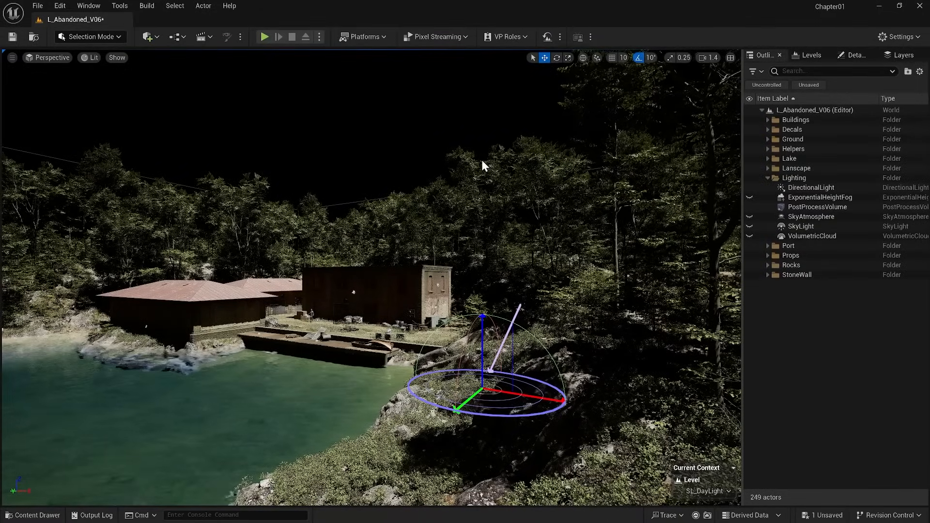
- Review the DirectionalLight's intensity and open then cancel its light colour picker
{"action": "left_click", "coordinate": [811, 188]}
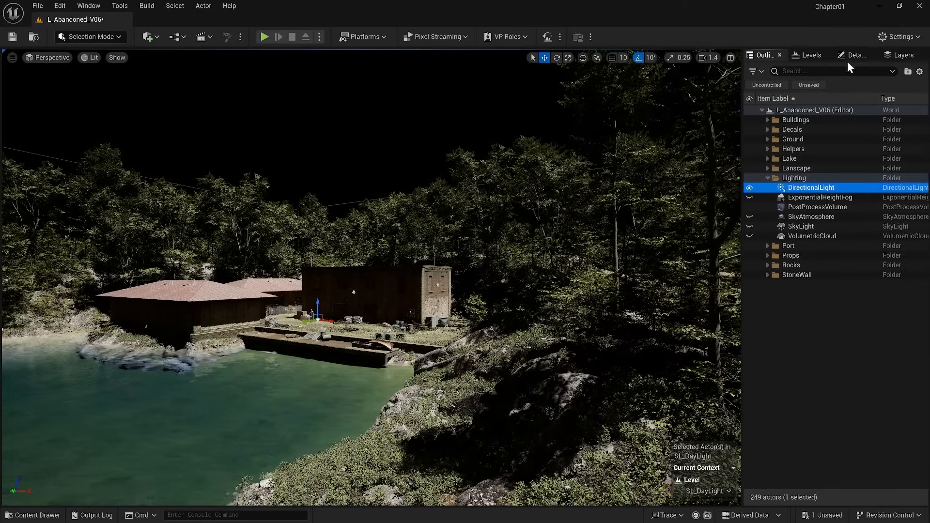
{"action": "left_click", "coordinate": [855, 55]}
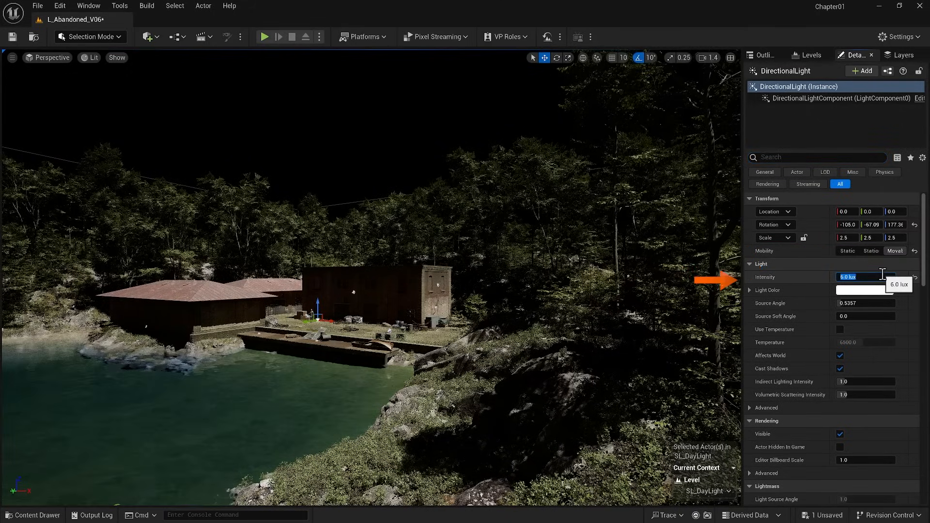
{"action": "type", "text": "20.0"}
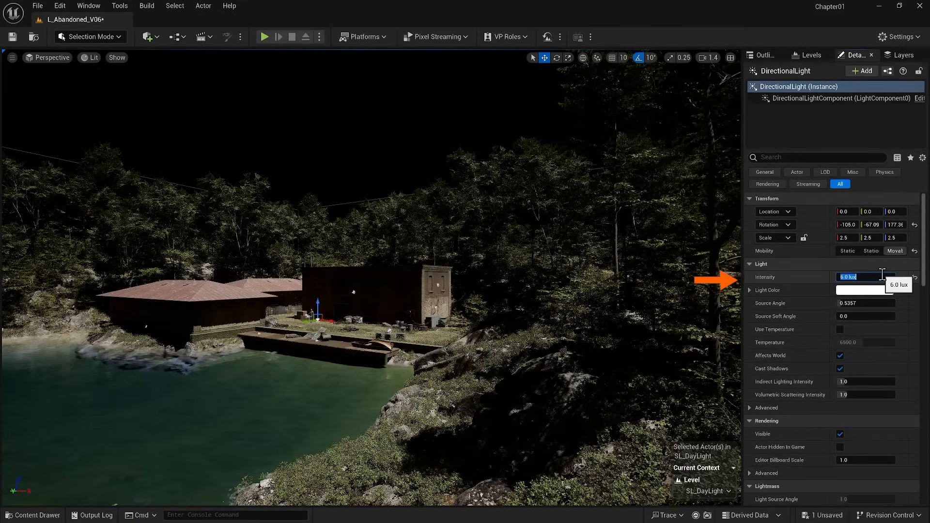
{"action": "left_click", "coordinate": [865, 291]}
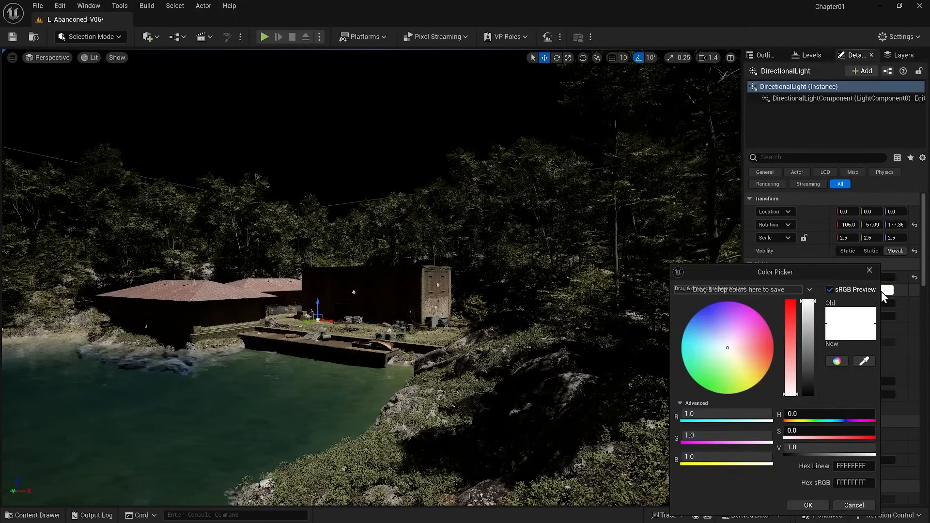
{"action": "left_click", "coordinate": [756, 346]}
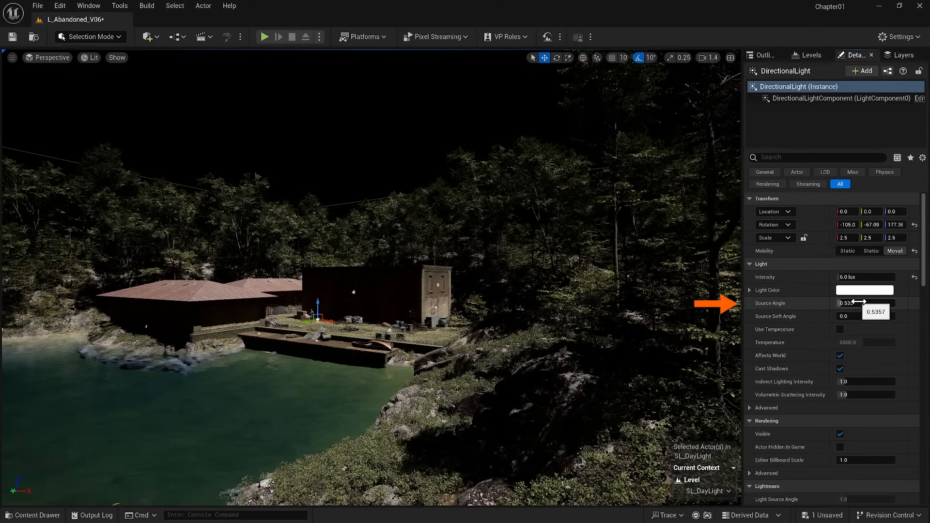
- Scrub the sun's source angle wider and back down, resetting it to 0.5357
{"action": "left_click_drag", "start_coordinate": [865, 304], "coordinate": [884, 303]}
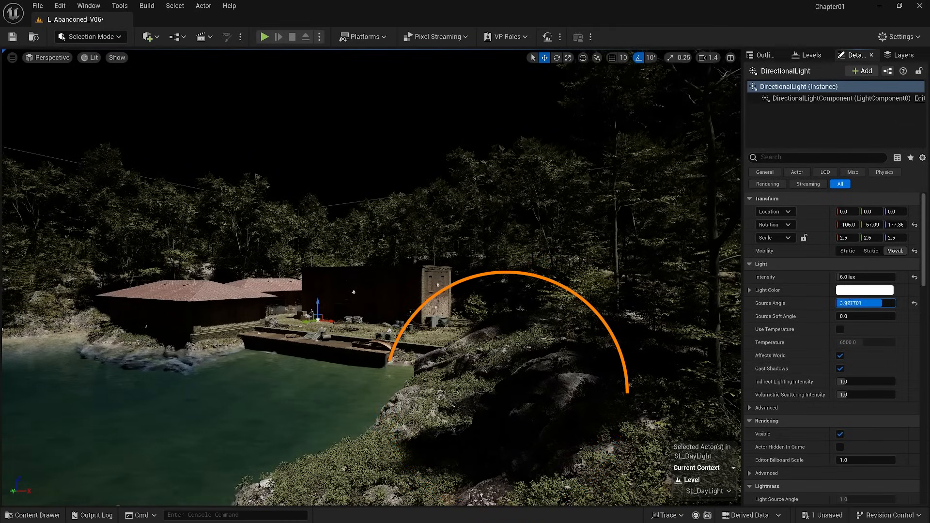
{"action": "left_click_drag", "start_coordinate": [855, 303], "coordinate": [872, 303]}
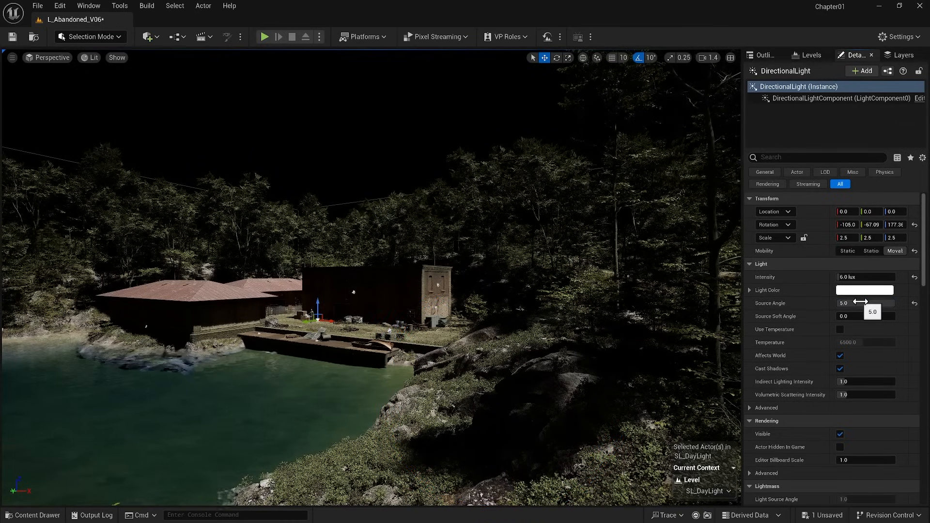
{"action": "left_click_drag", "start_coordinate": [867, 303], "coordinate": [854, 304]}
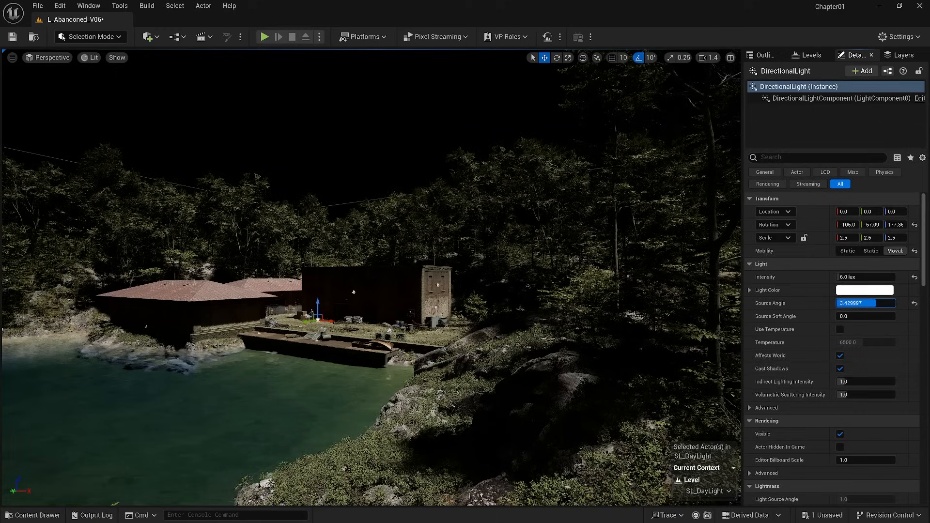
{"action": "type", "text": "0.0"}
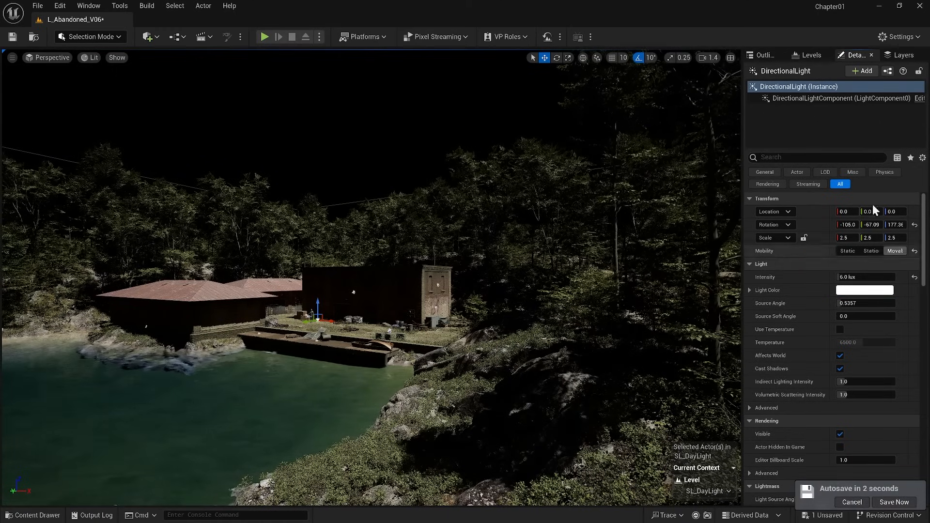
- Re-angle the sun and confirm its source angle at 0.5357
{"action": "left_click", "coordinate": [766, 55]}
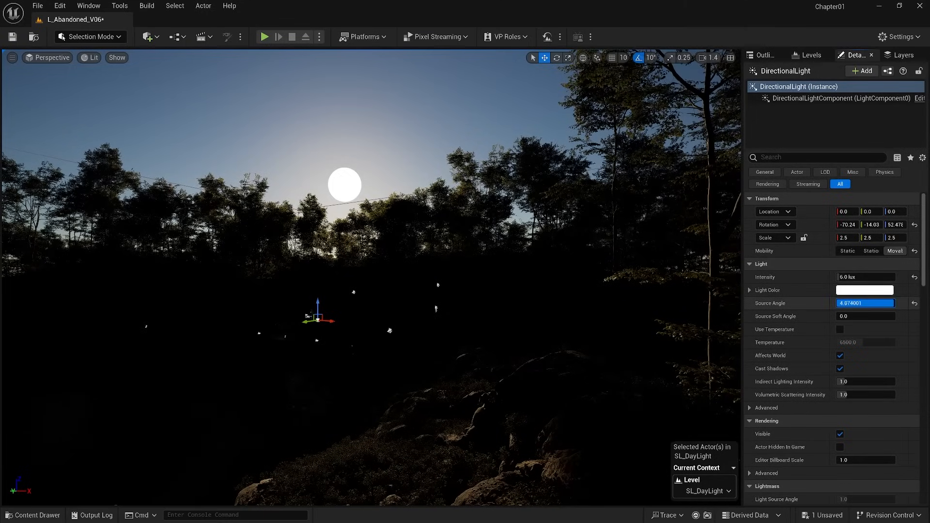
{"action": "type", "text": "0.808002"}
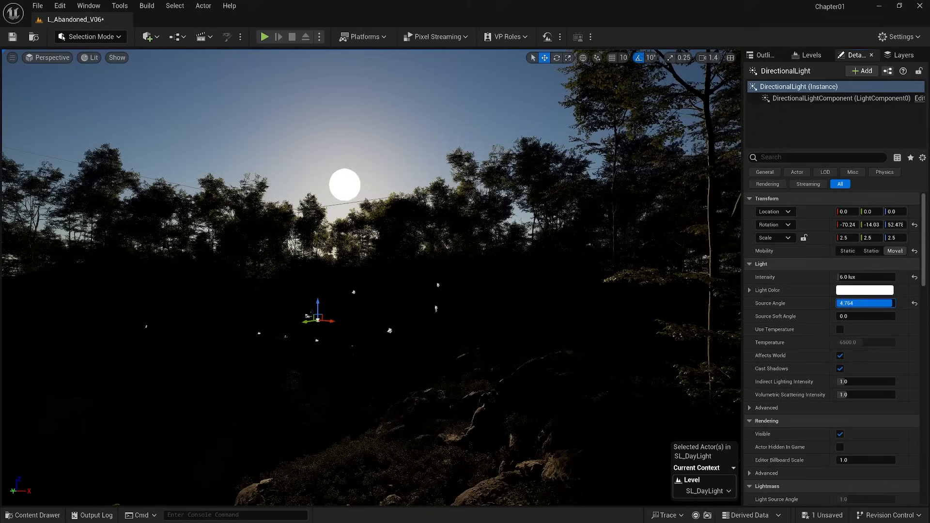
{"action": "type", "text": "0.5357"}
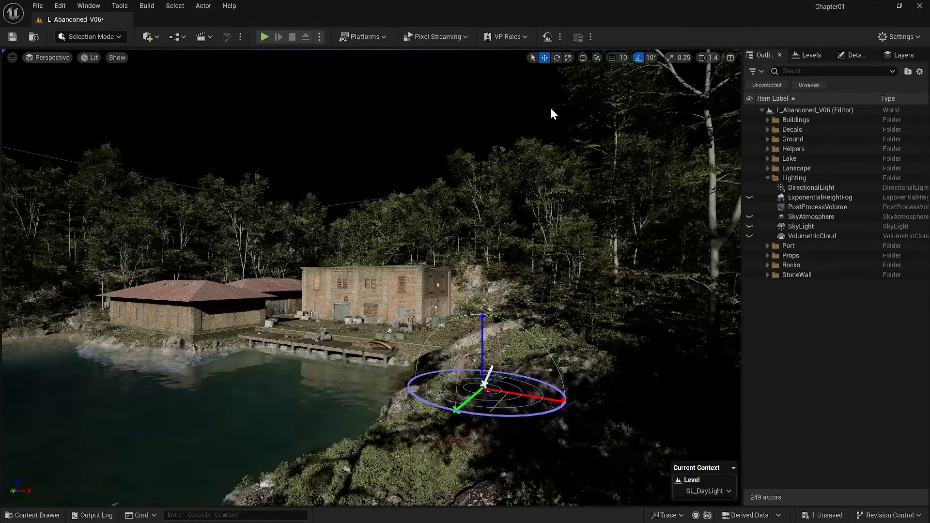
{"action": "left_click", "coordinate": [810, 188]}
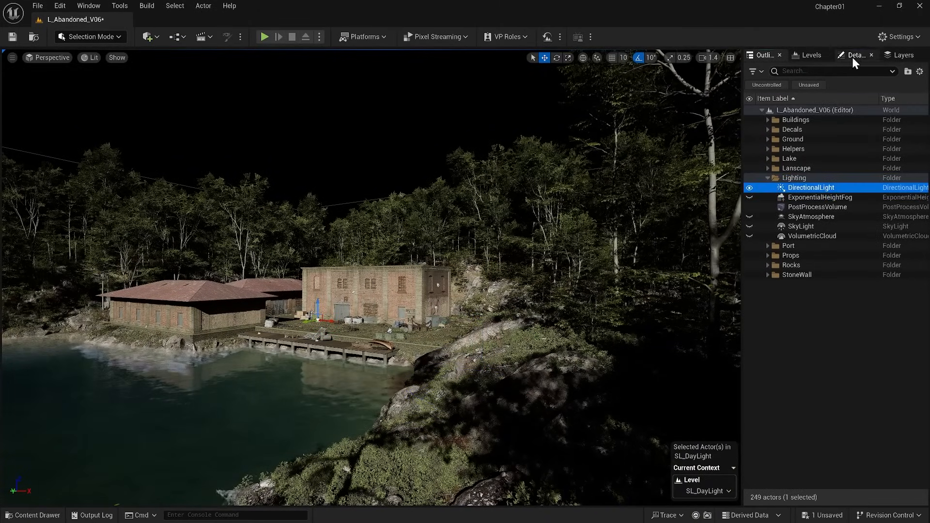
- Check the DirectionalLight's indirect lighting intensity, then unhide SkyAtmosphere for a blue sky
{"action": "left_click", "coordinate": [855, 54]}
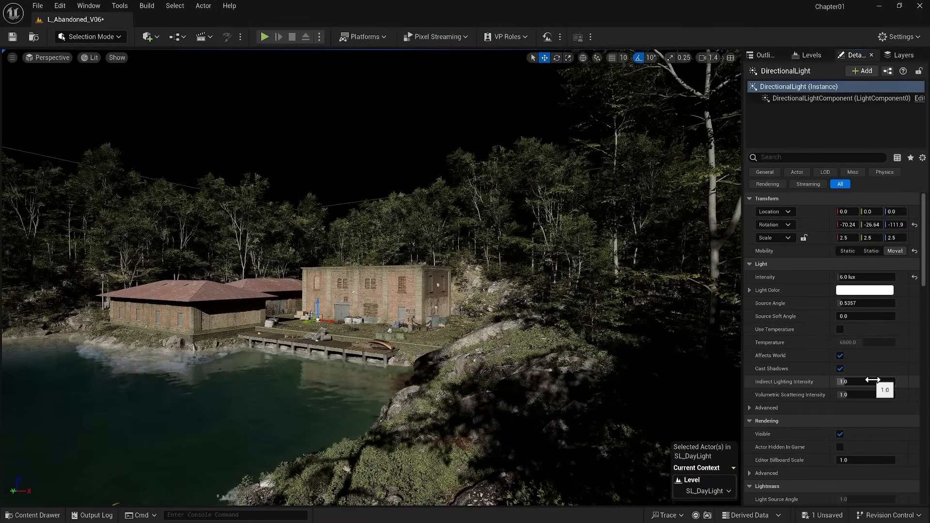
{"action": "left_click", "coordinate": [865, 382]}
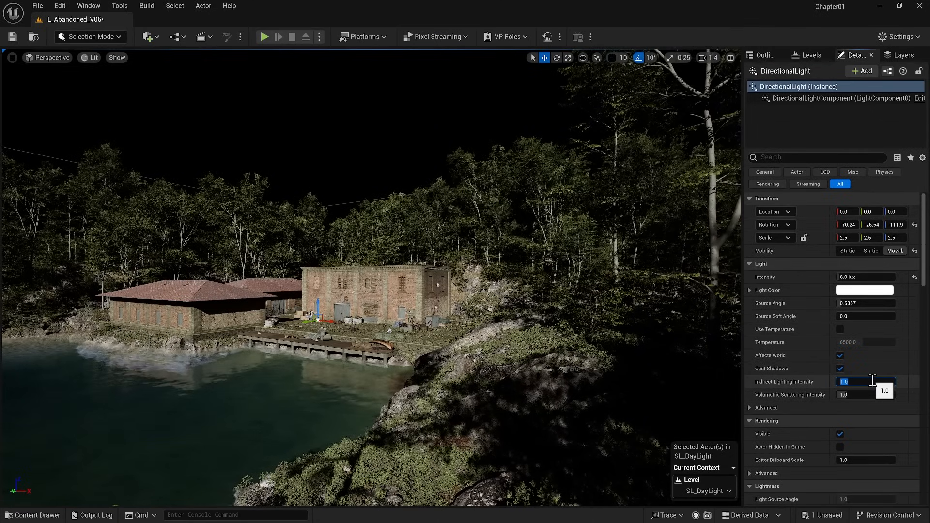
{"action": "type", "text": "30.0"}
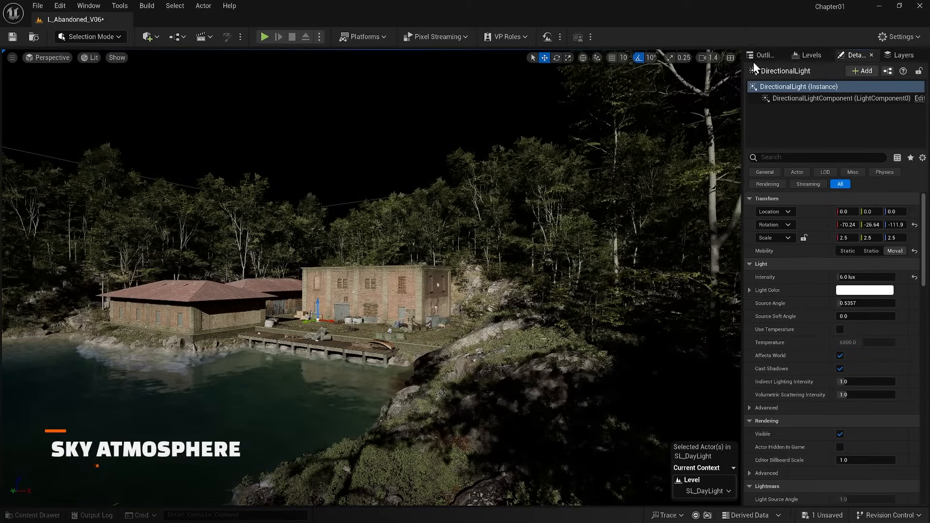
{"action": "left_click", "coordinate": [764, 54]}
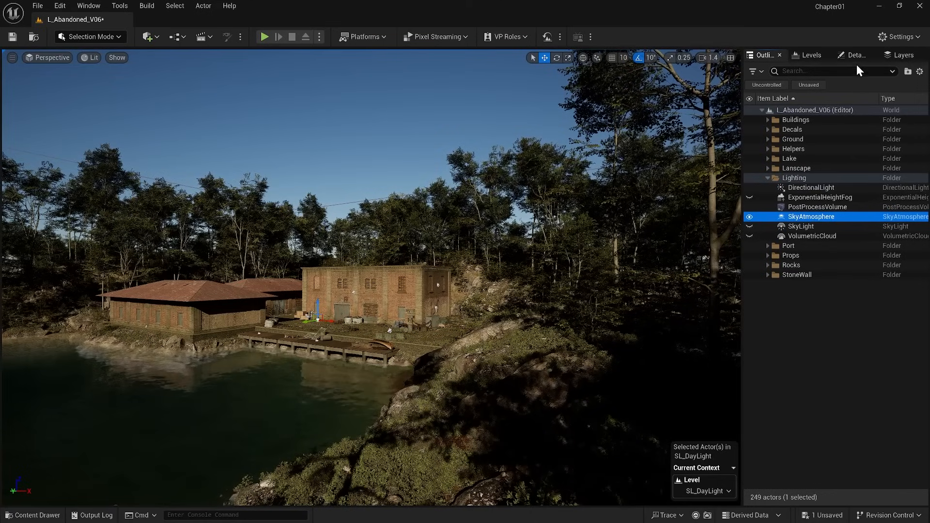
- Review the SkyAtmosphere's properties and make the SkyLight visible again
{"action": "left_click", "coordinate": [853, 54]}
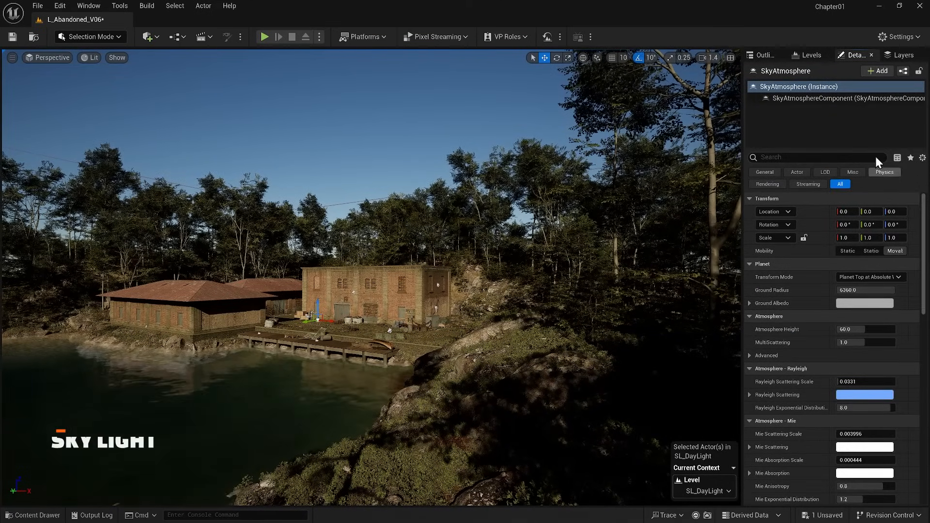
{"action": "left_click", "coordinate": [764, 54]}
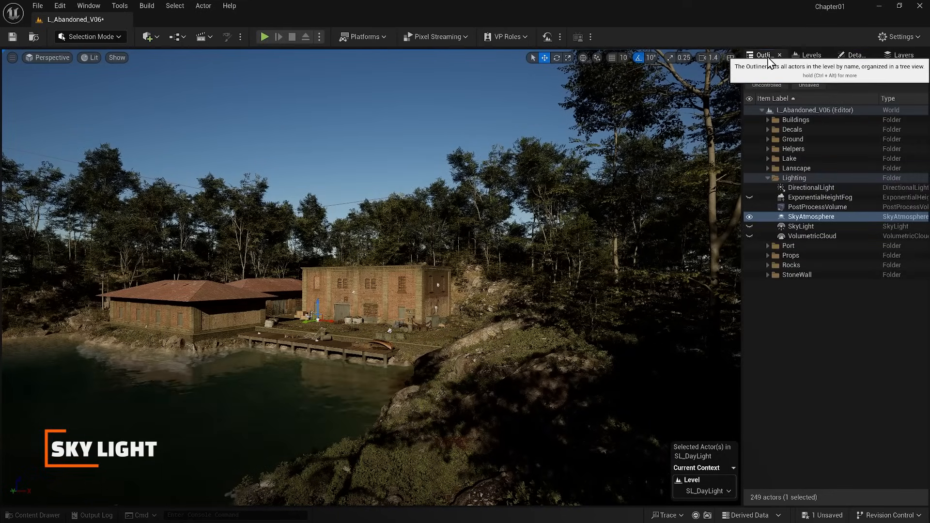
{"action": "left_click", "coordinate": [800, 226]}
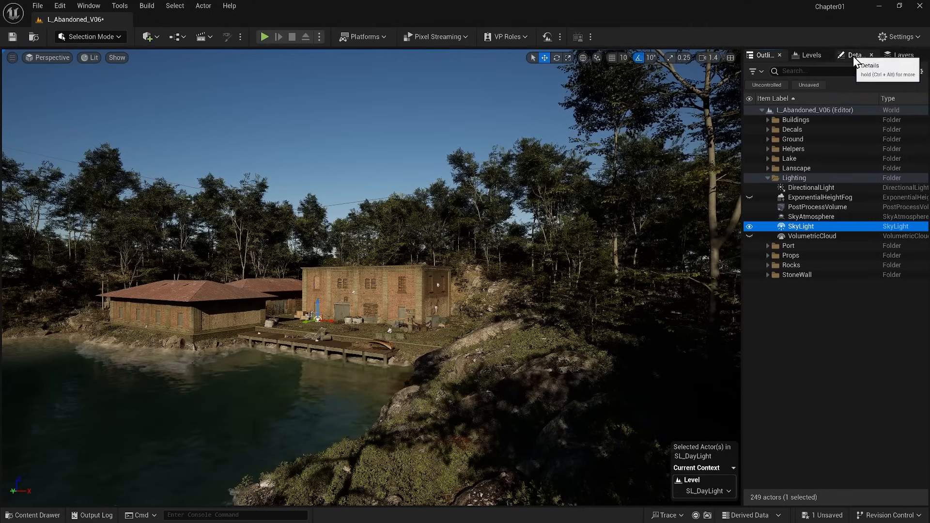
- Keep the SkyLight on real-time capture and raise its Intensity Scale to 4.0
{"action": "left_click", "coordinate": [854, 54]}
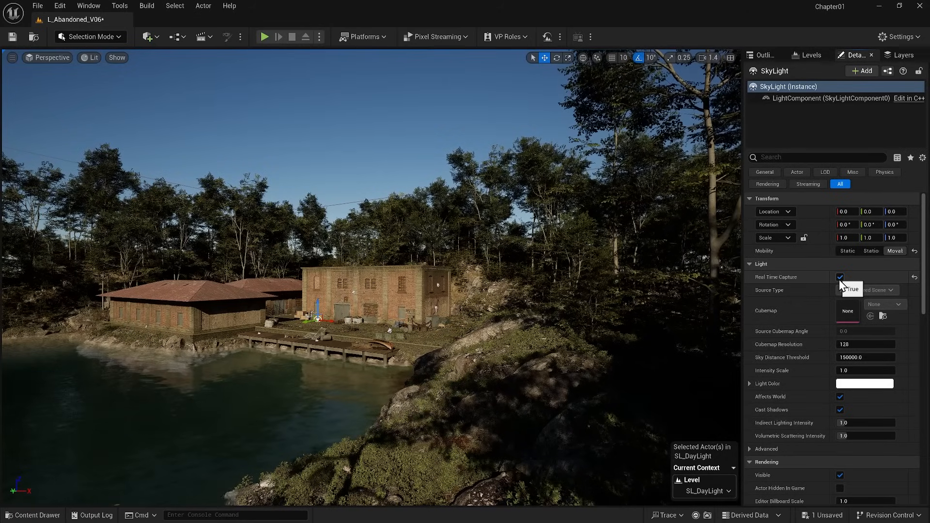
{"action": "left_click", "coordinate": [839, 278]}
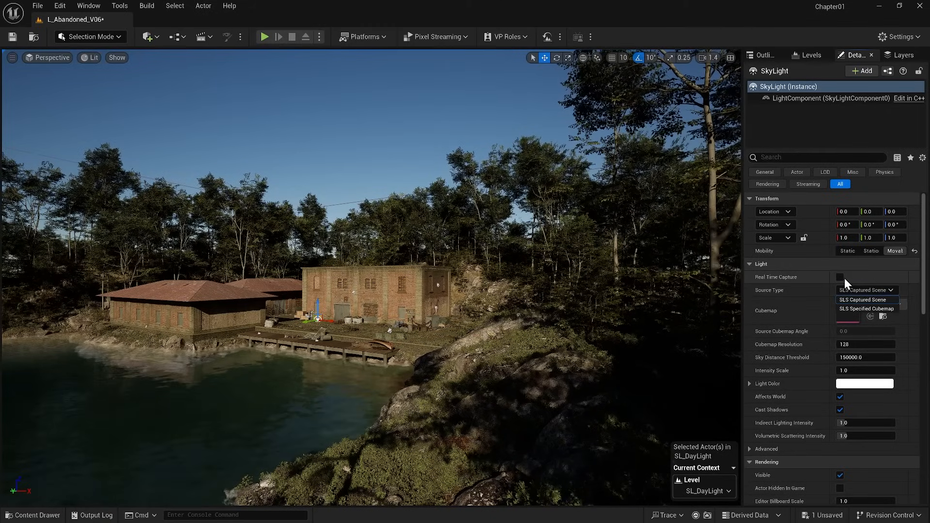
{"action": "left_click", "coordinate": [841, 277]}
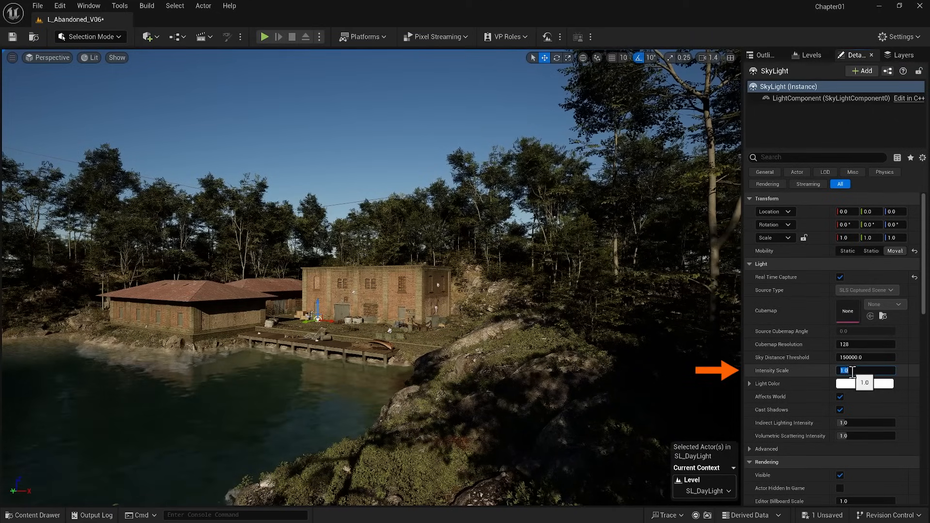
{"action": "type", "text": "4.0"}
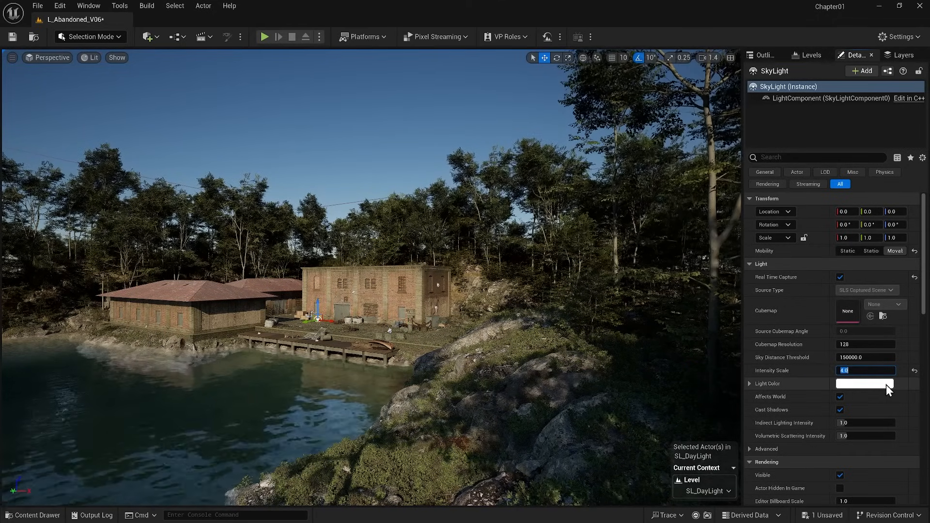
{"action": "left_click", "coordinate": [763, 54]}
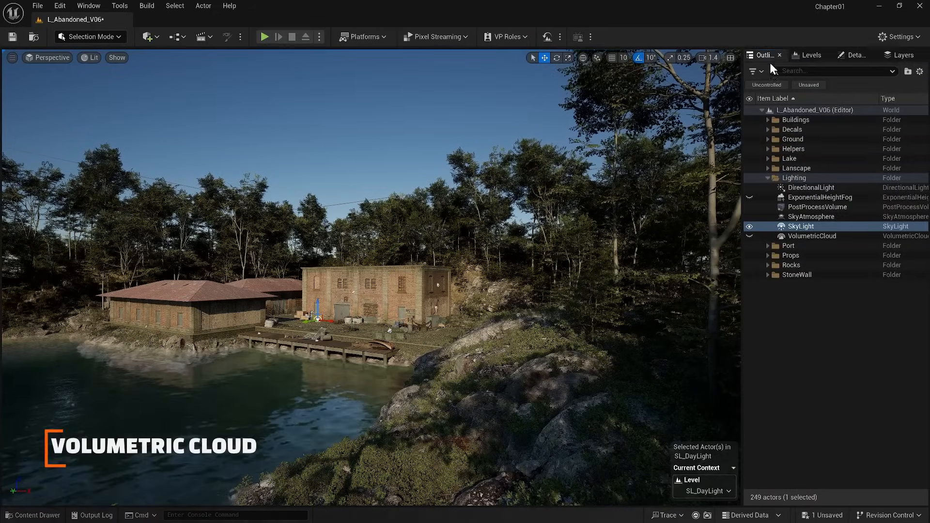
- Show the VolumetricCloud and raise its layer bottom altitude and height
{"action": "left_click", "coordinate": [813, 235]}
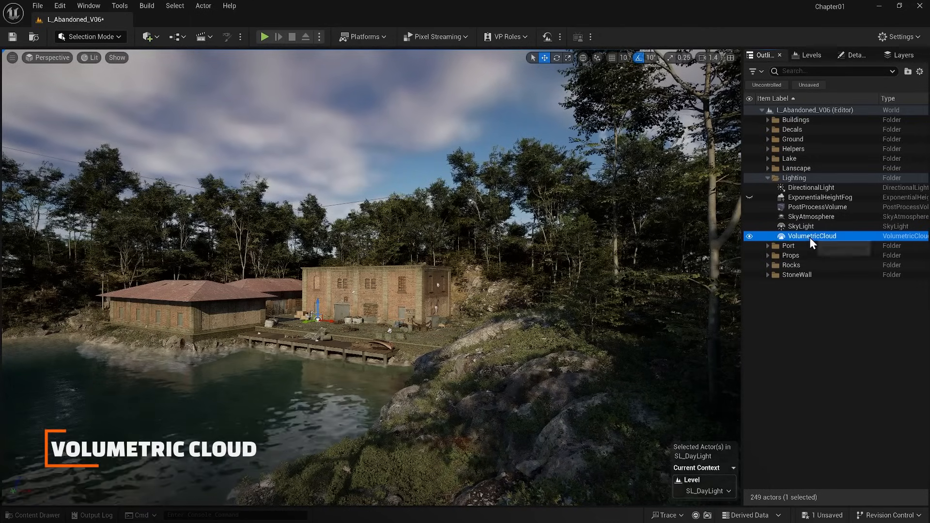
{"action": "mouse_move", "coordinate": [854, 60]}
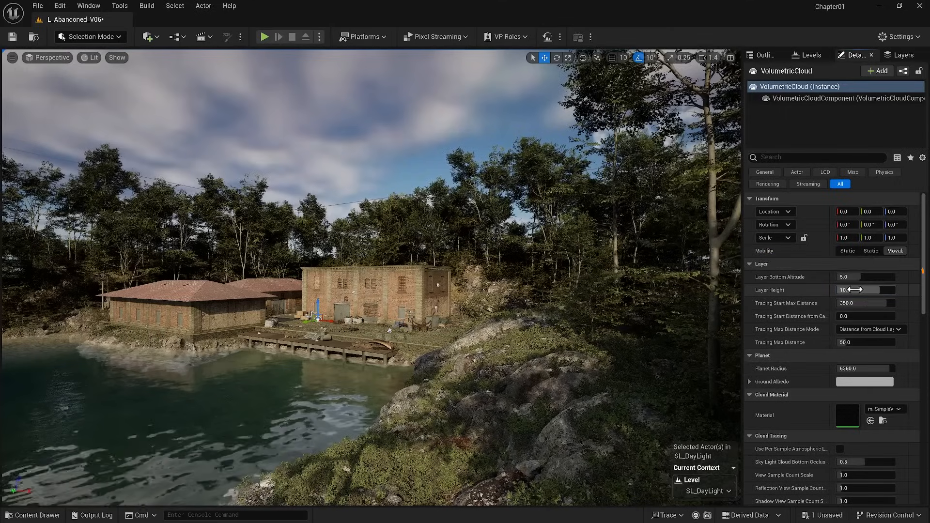
{"action": "left_click_drag", "start_coordinate": [866, 290], "coordinate": [884, 290]}
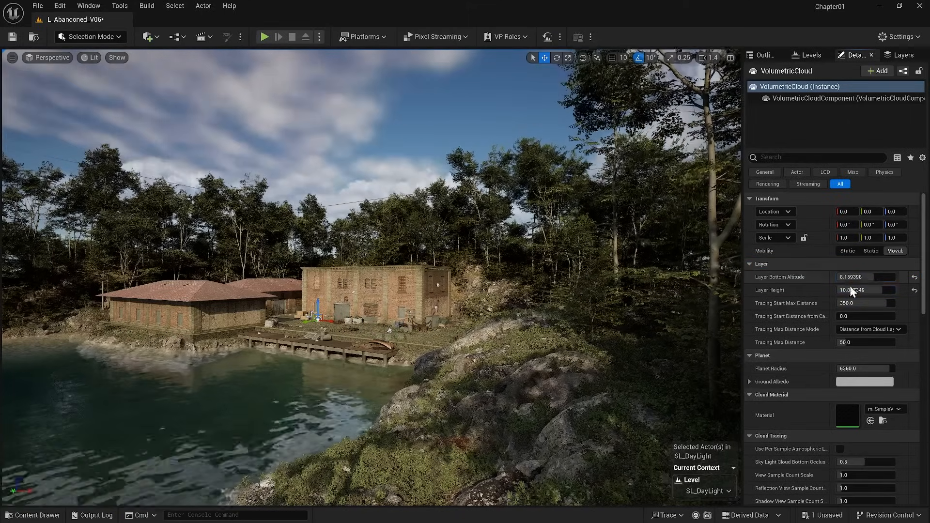
{"action": "left_click_drag", "start_coordinate": [855, 290], "coordinate": [872, 290]}
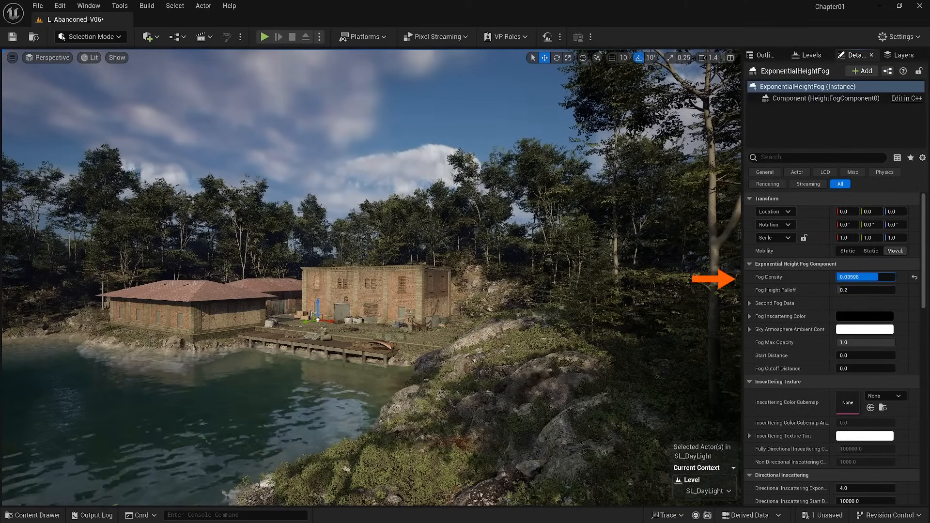
- Set fog inscattering to white, density 0.05, start distance 4040 and lower height falloff
{"action": "left_click", "coordinate": [865, 329]}
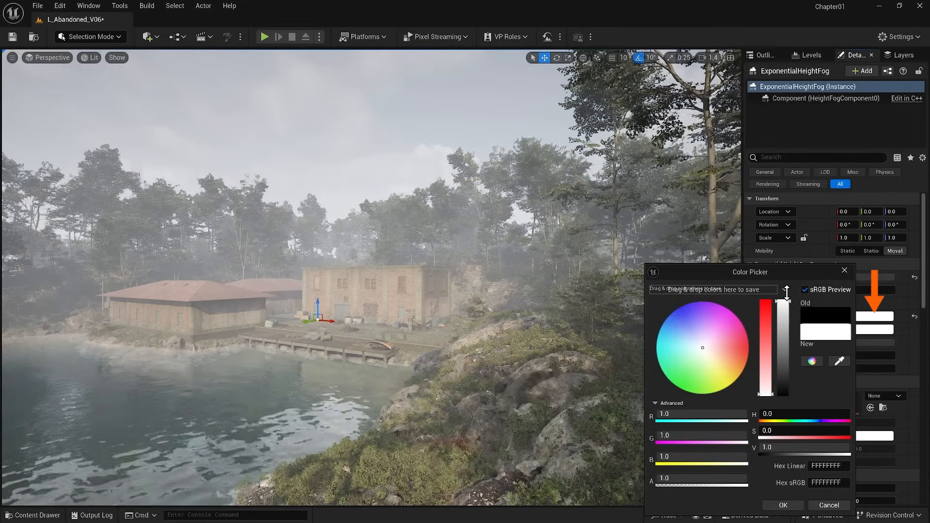
{"action": "left_click", "coordinate": [783, 506]}
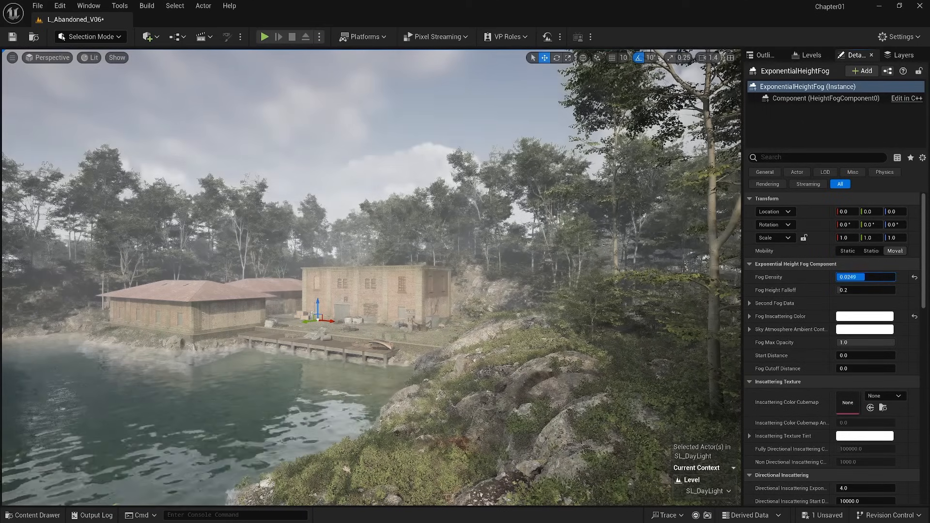
{"action": "type", "text": "0.00918"}
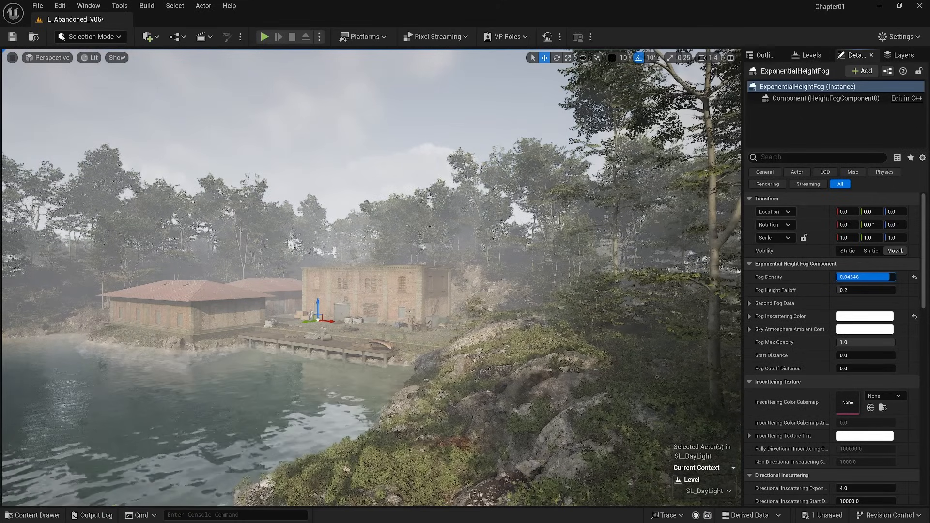
{"action": "left_click_drag", "start_coordinate": [884, 277], "coordinate": [861, 277]}
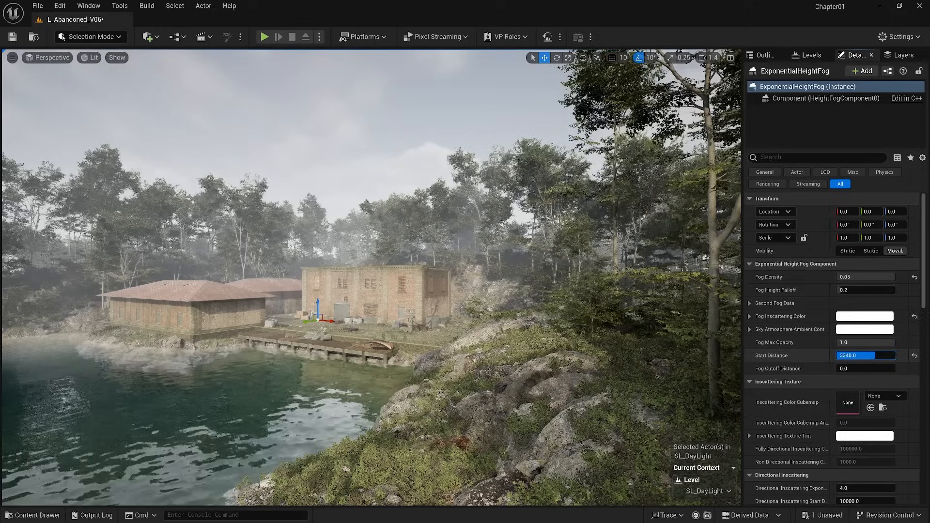
{"action": "left_click_drag", "start_coordinate": [855, 355], "coordinate": [867, 355]}
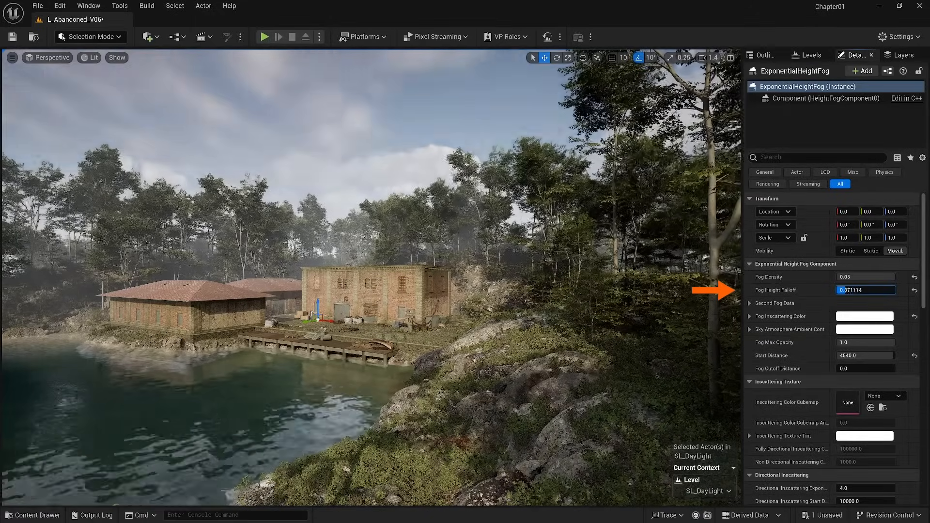
{"action": "left_click_drag", "start_coordinate": [866, 289], "coordinate": [837, 290]}
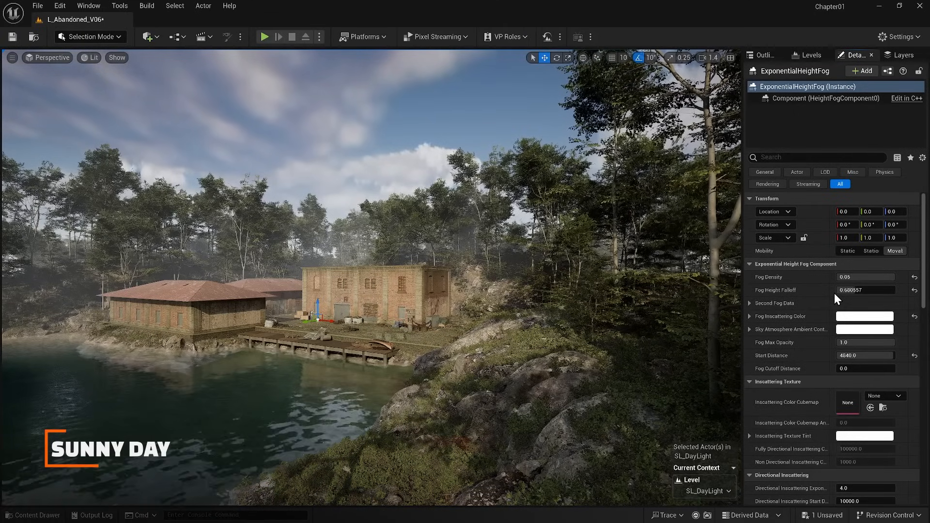
- Raise the fog height falloff to about 1.1
{"action": "left_click", "coordinate": [865, 291]}
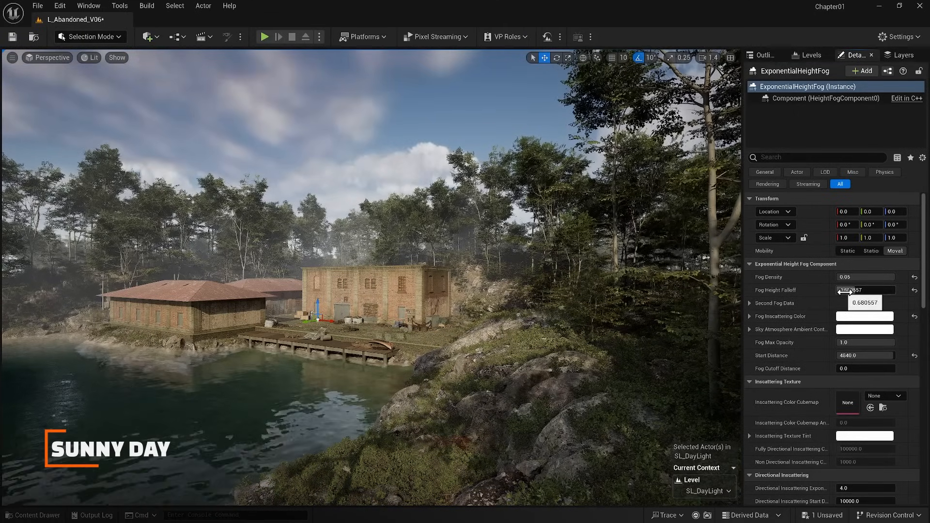
{"action": "left_click_drag", "start_coordinate": [866, 290], "coordinate": [855, 290]}
{"action": "type", "text": "1"}
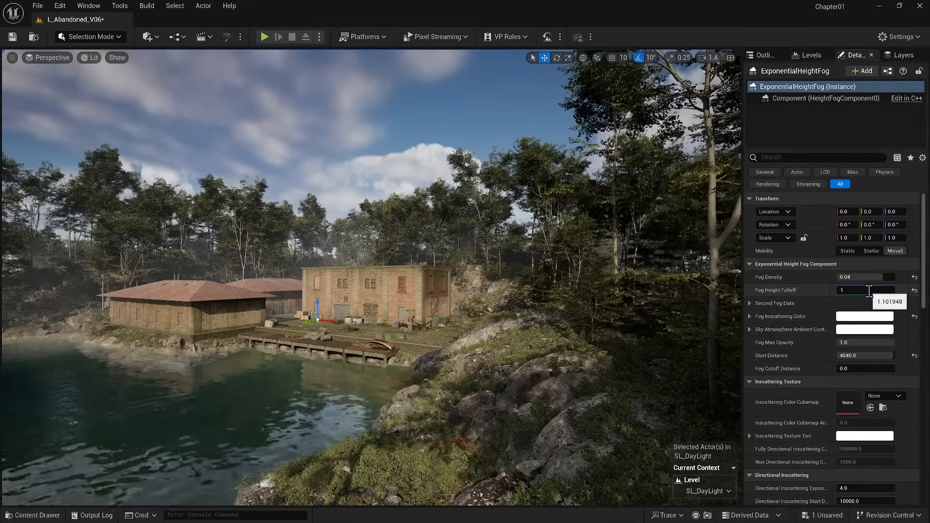
{"action": "left_click", "coordinate": [763, 54]}
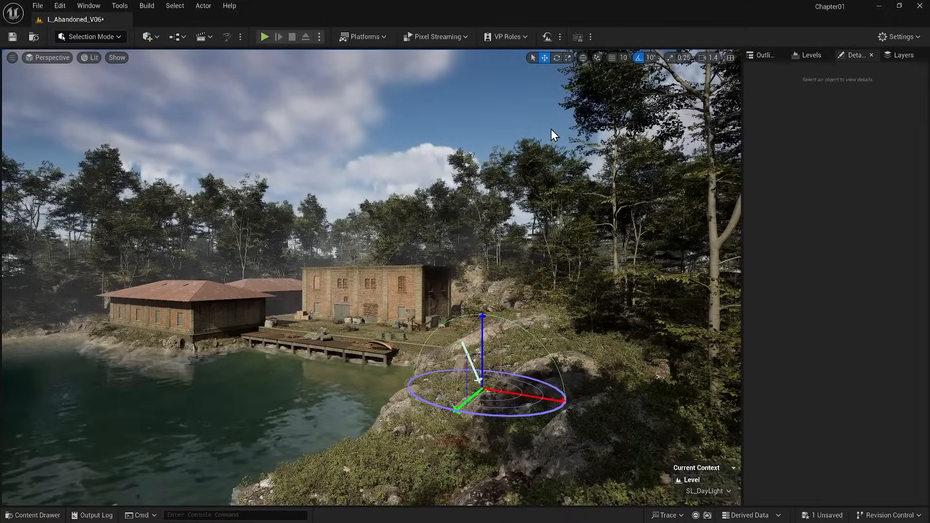
- Widen the DirectionalLight's source angle to 0.5357
{"action": "left_click", "coordinate": [764, 54]}
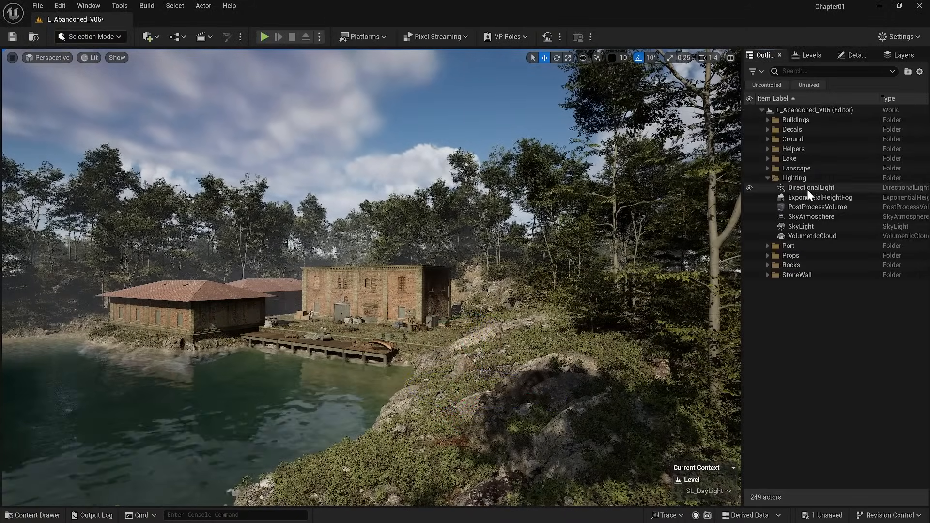
{"action": "left_click", "coordinate": [811, 188]}
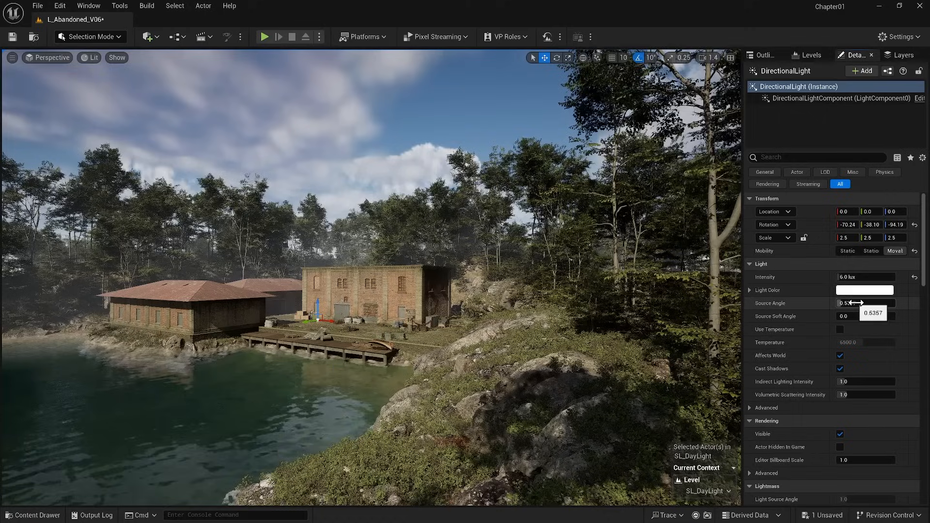
{"action": "left_click_drag", "start_coordinate": [856, 304], "coordinate": [877, 303]}
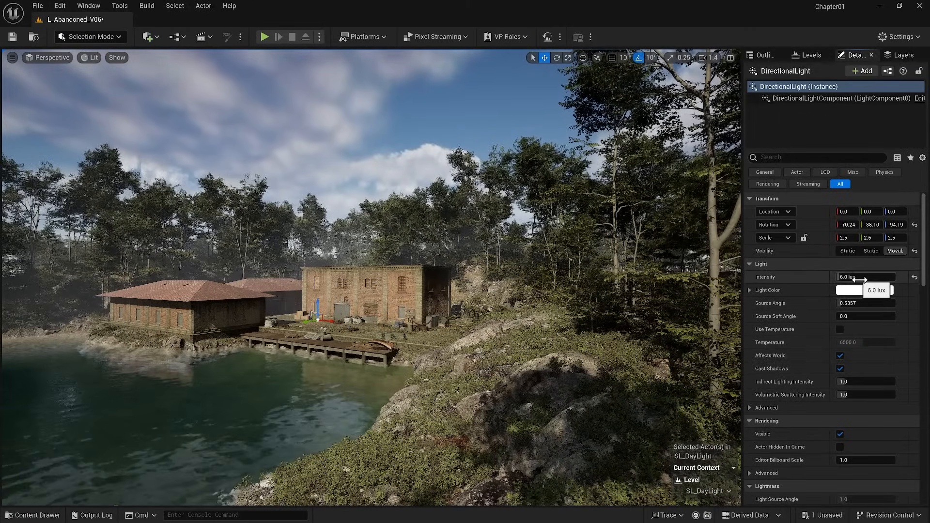
{"action": "left_click", "coordinate": [33, 515]}
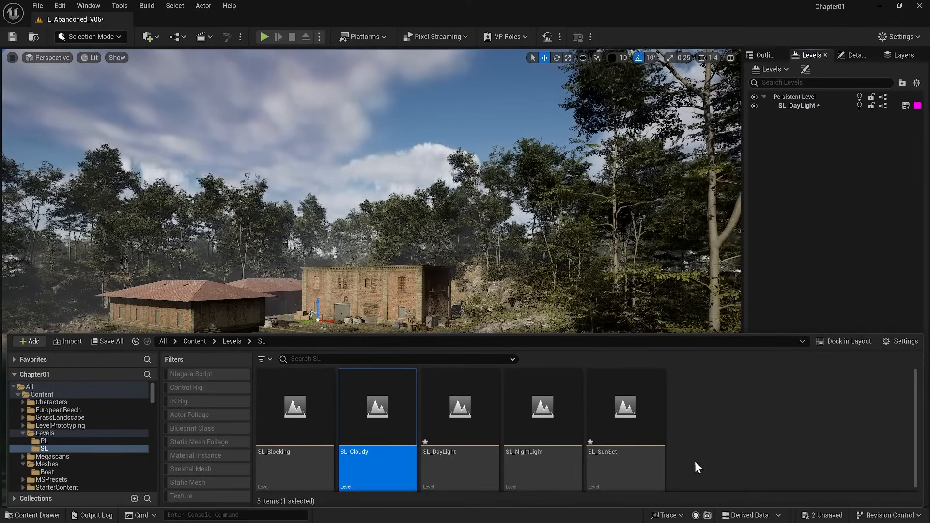
- Add the SL sublevels as Always Loaded and make SL_SunSet the visible one
{"action": "left_click", "coordinate": [459, 407]}
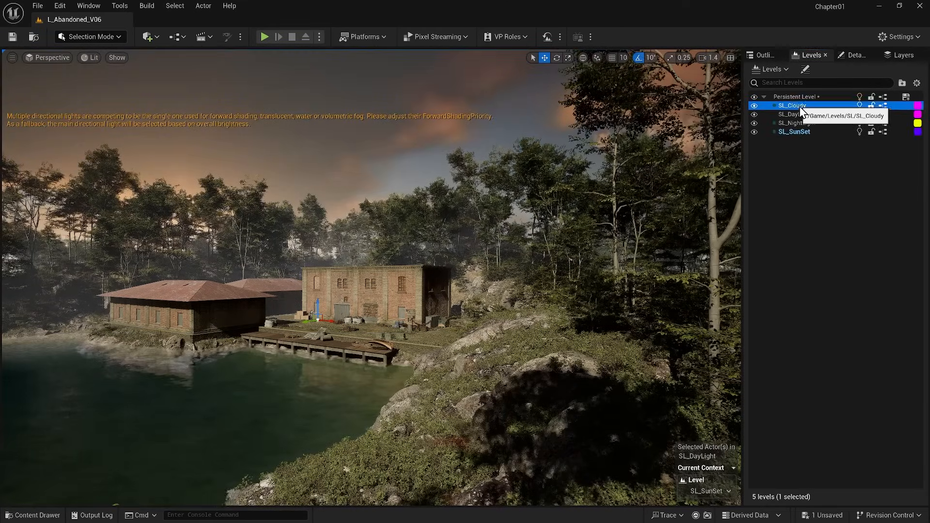
{"action": "right_click", "coordinate": [794, 132]}
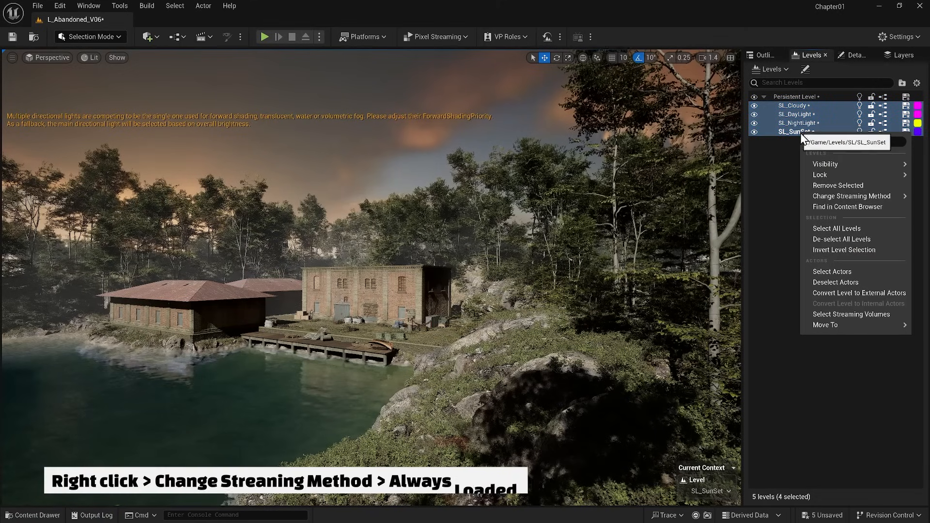
{"action": "mouse_move", "coordinate": [852, 196]}
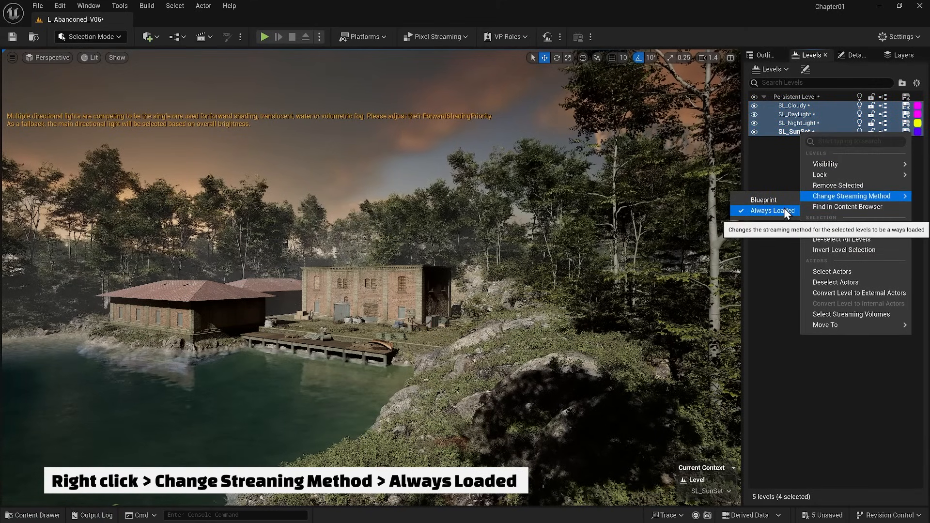
{"action": "left_click", "coordinate": [773, 211]}
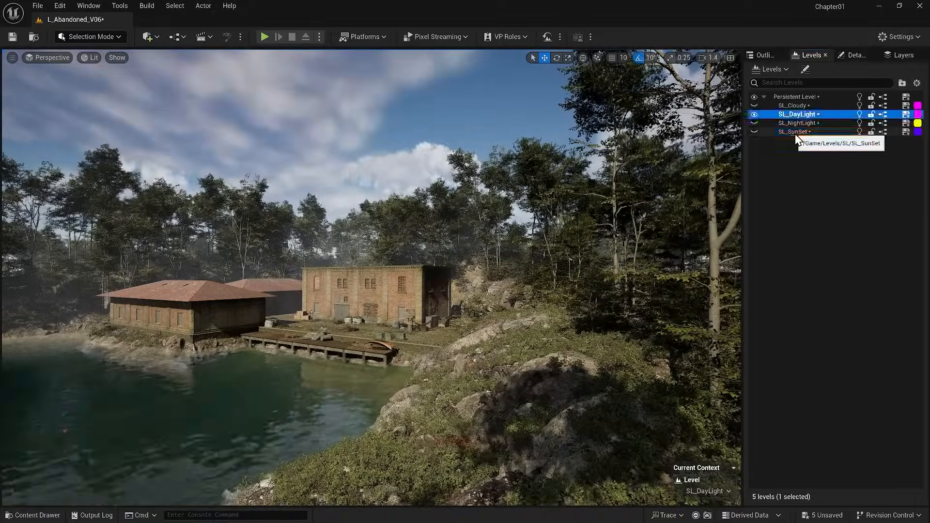
{"action": "left_click", "coordinate": [754, 132]}
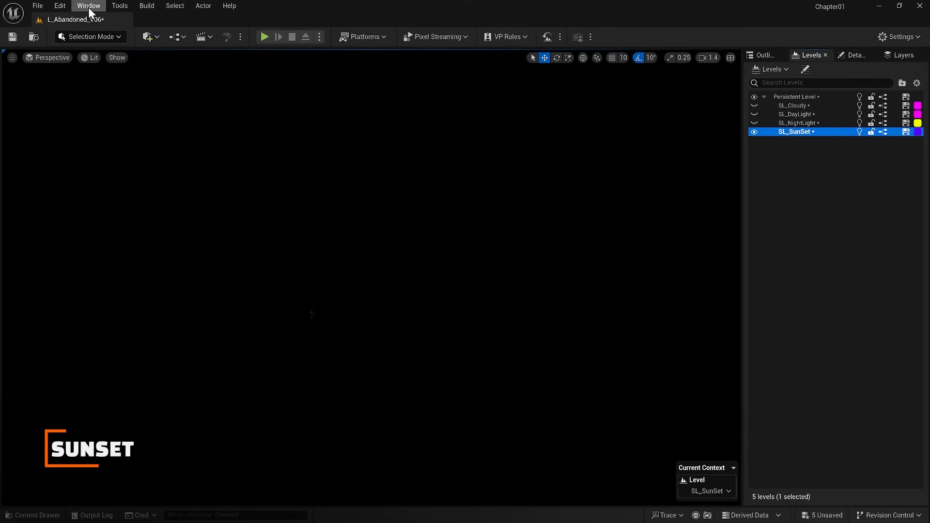
- Create an atmospheric sun light via the Env. Light Mixer and place a PostProcessVolume
{"action": "left_click", "coordinate": [89, 5]}
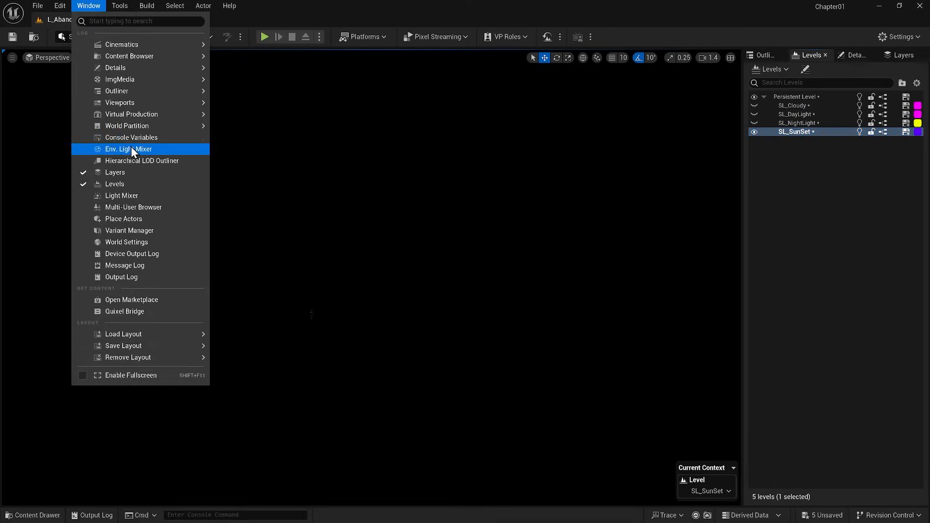
{"action": "left_click", "coordinate": [128, 149]}
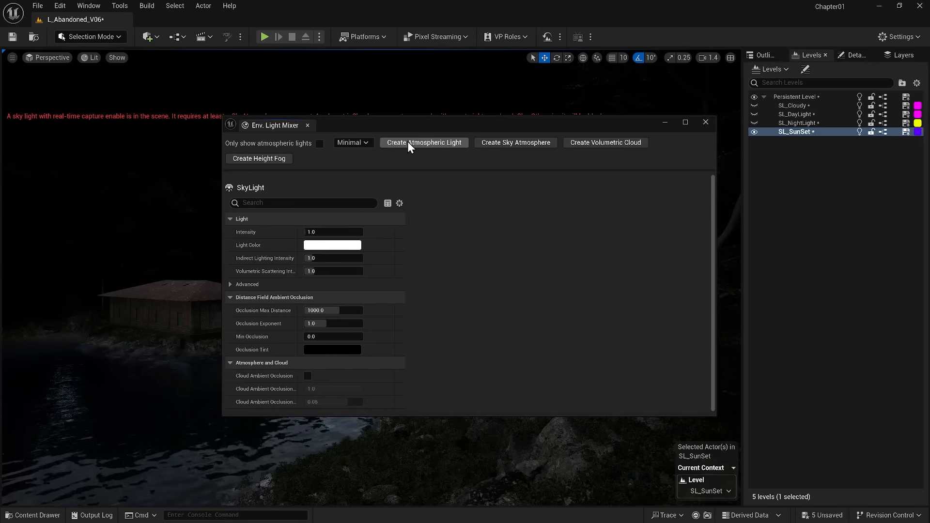
{"action": "left_click", "coordinate": [425, 142]}
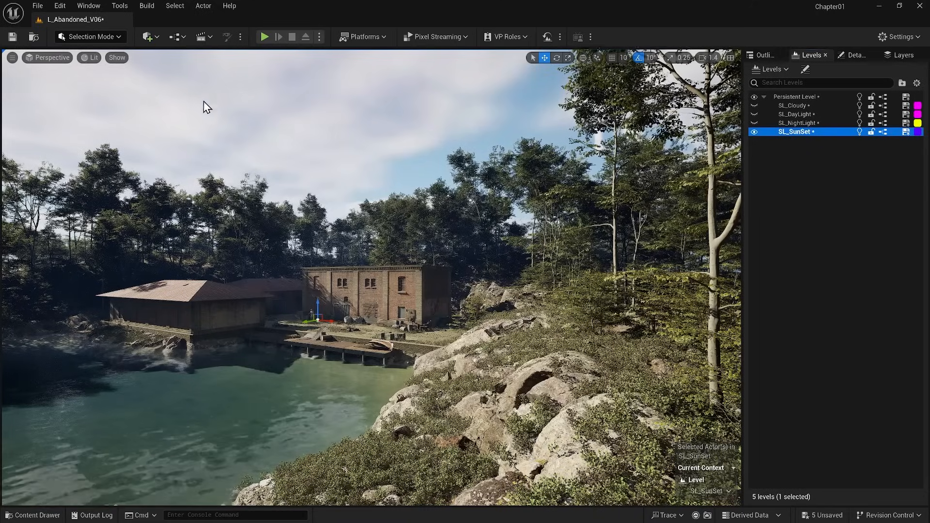
{"action": "left_click", "coordinate": [147, 37]}
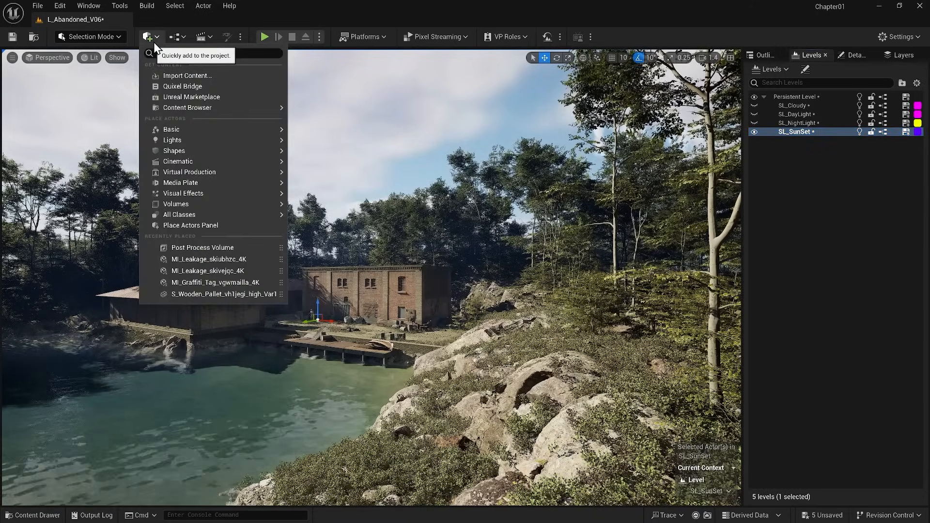
{"action": "type", "text": "post"}
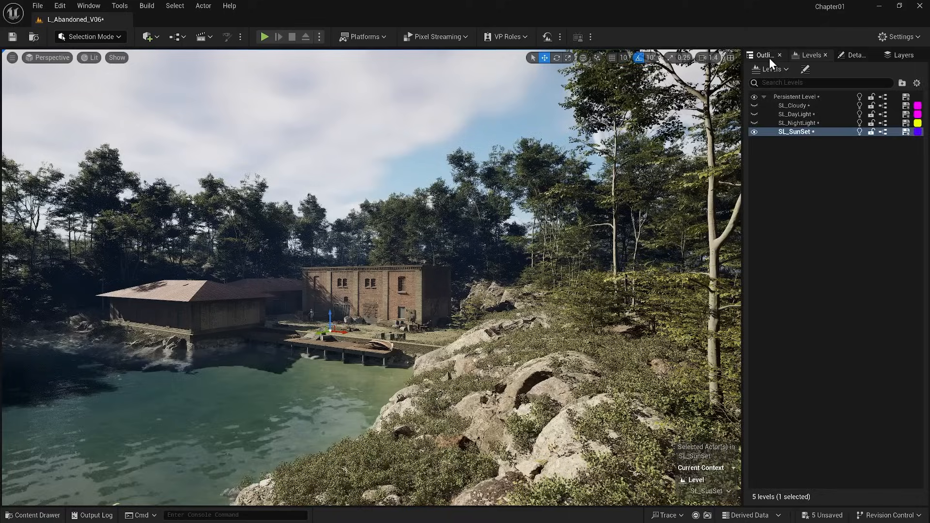
- Move the sunset sky and lighting actors into the Lighting folder and select the PostProcessVolume
{"action": "left_click", "coordinate": [762, 55]}
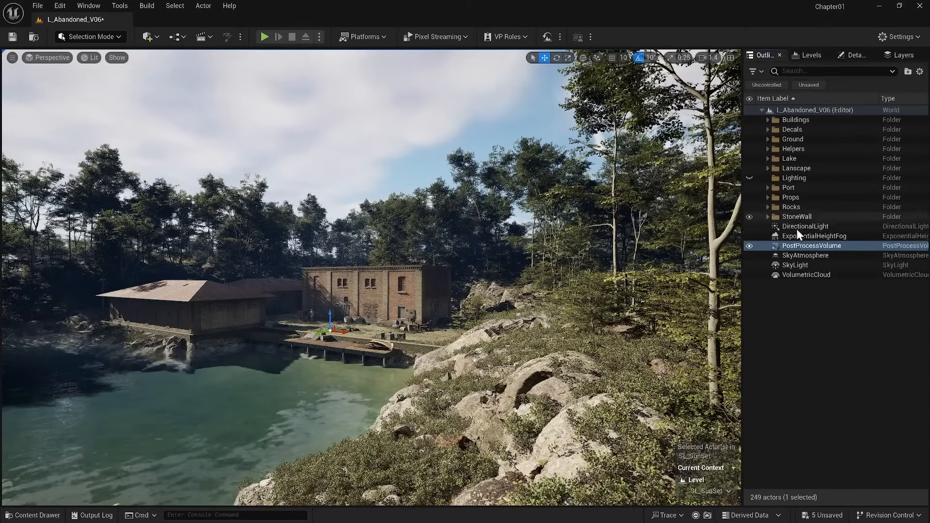
{"action": "left_click", "coordinate": [806, 276]}
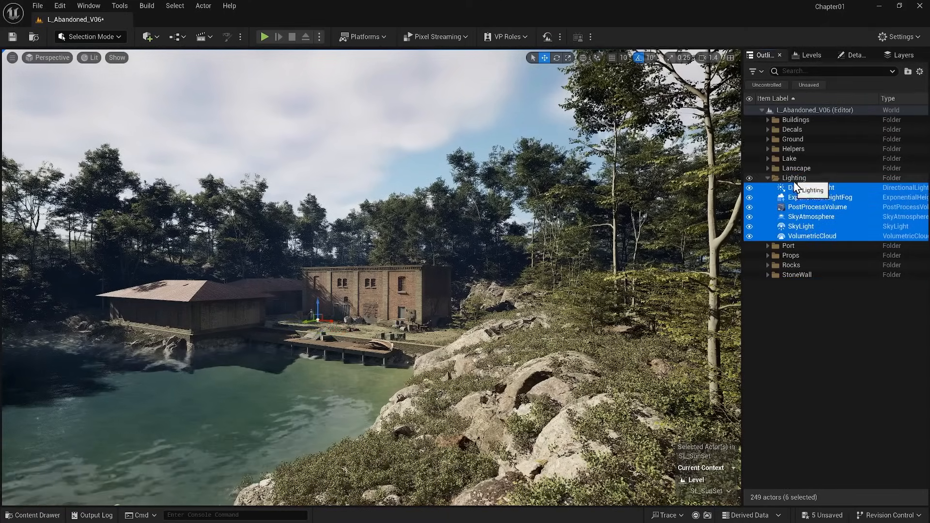
{"action": "left_click", "coordinate": [797, 296]}
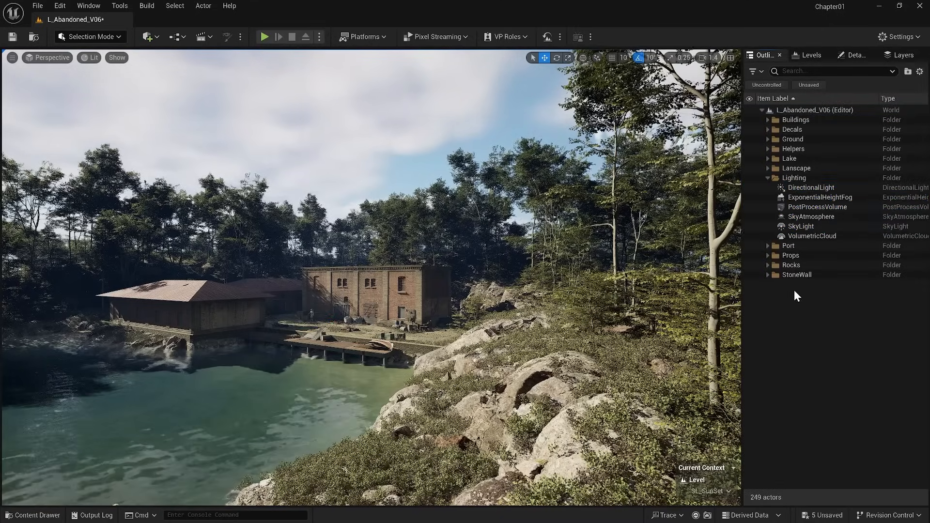
{"action": "left_click", "coordinate": [818, 206]}
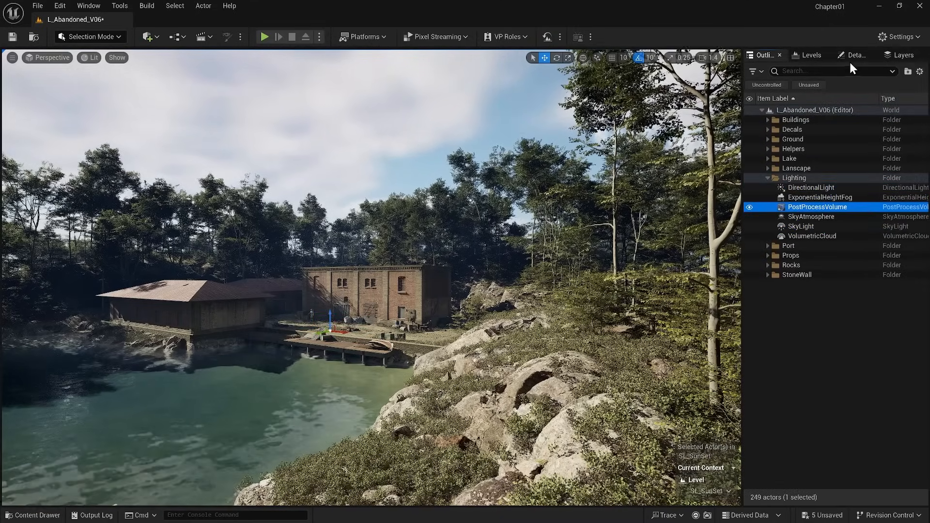
- Set the volume's metering mode to Manual and adjust its exposure compensation
{"action": "type", "text": "exp"}
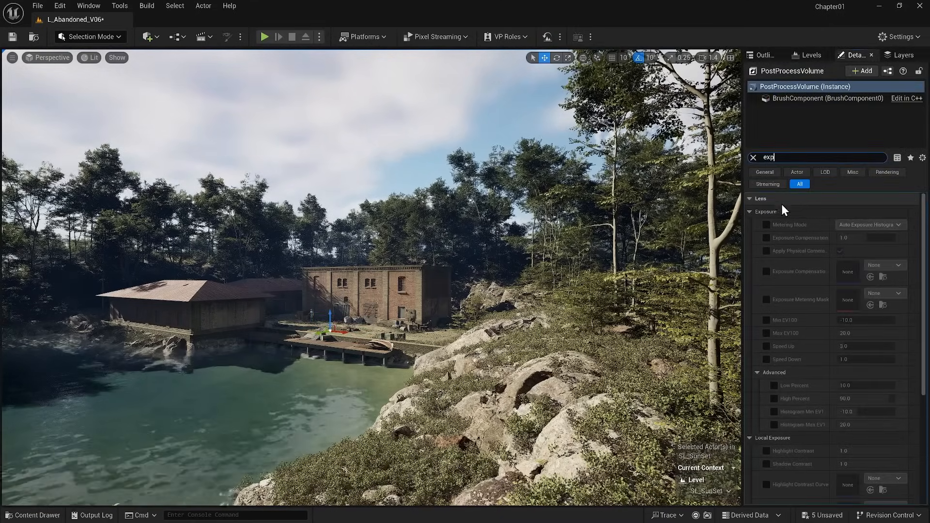
{"action": "left_click", "coordinate": [767, 225]}
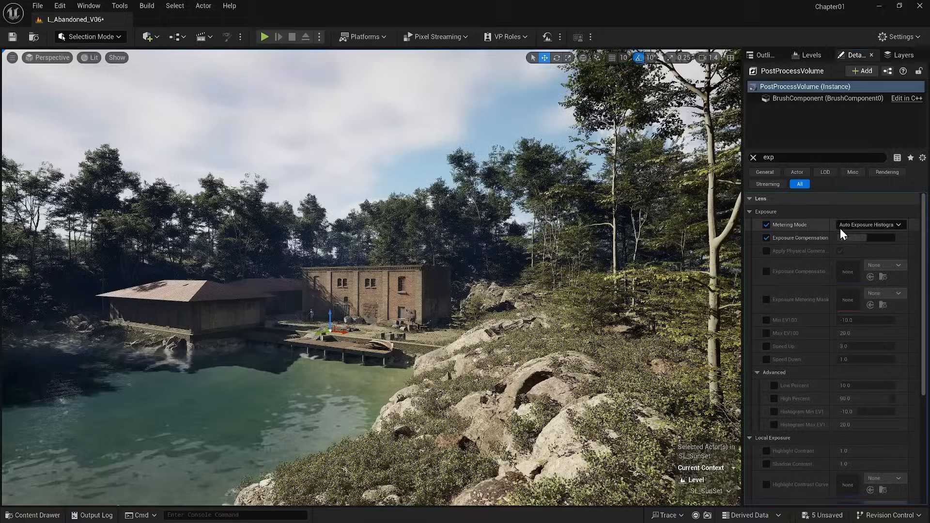
{"action": "left_click", "coordinate": [868, 225]}
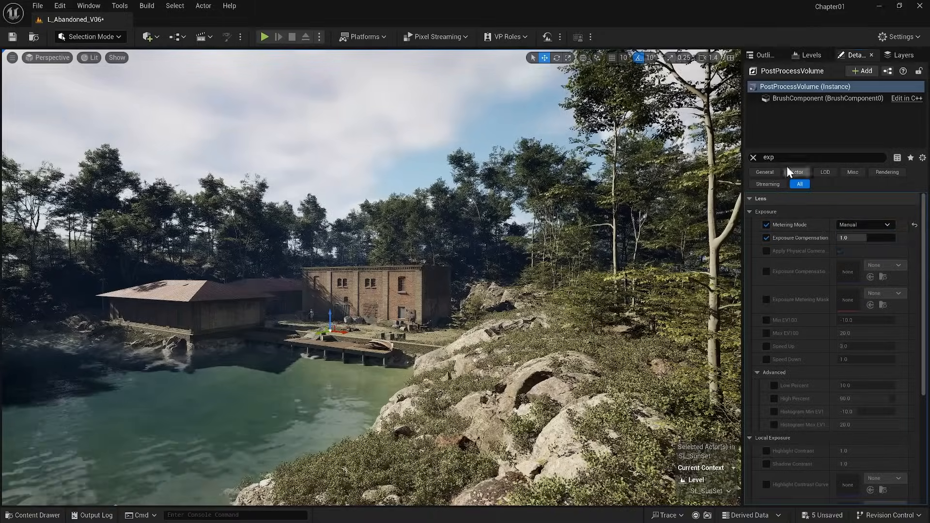
{"action": "type", "text": "un"}
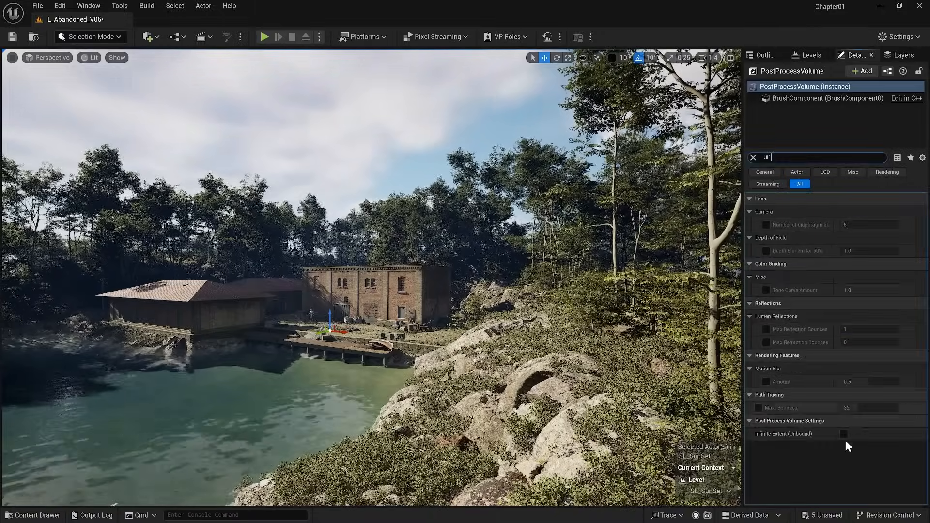
{"action": "type", "text": "expo"}
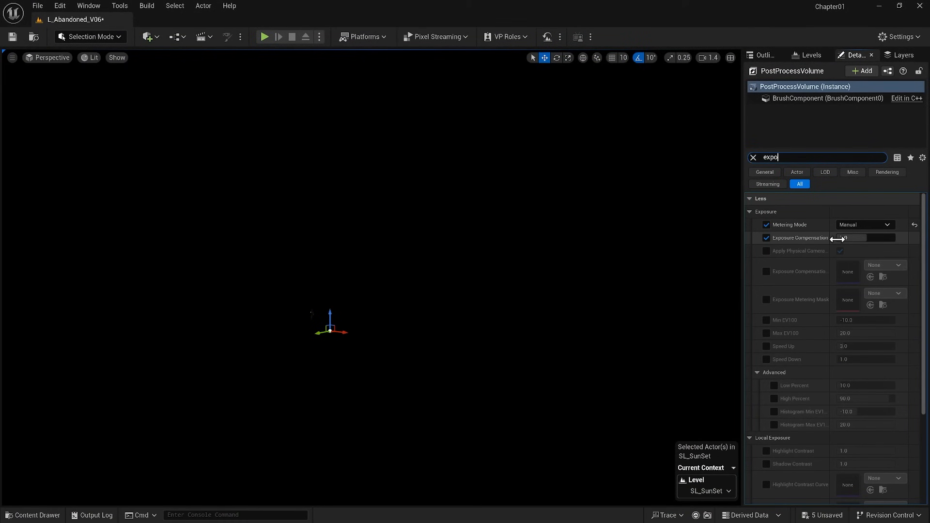
{"action": "left_click_drag", "start_coordinate": [842, 239], "coordinate": [864, 238]}
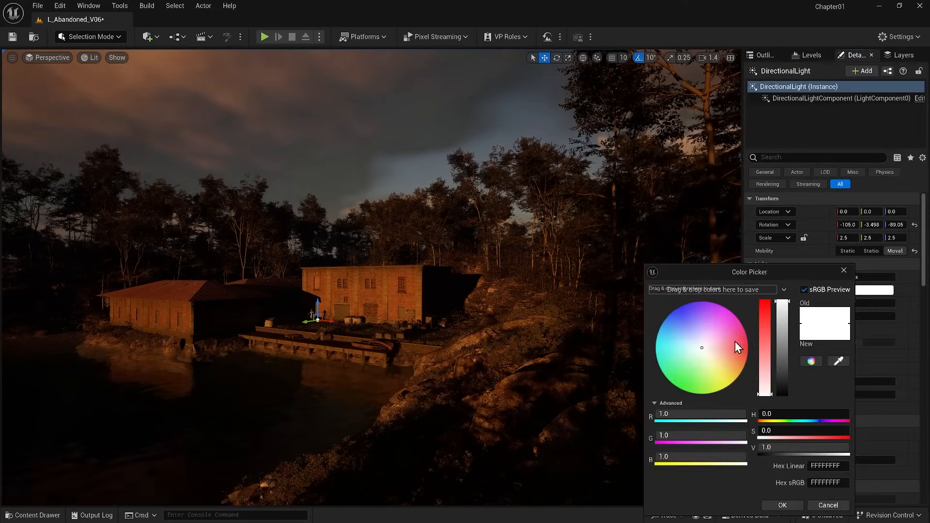
- Confirm the orange sun colour and set the SkyLight Intensity Scale to 4.0
{"action": "left_click", "coordinate": [783, 506]}
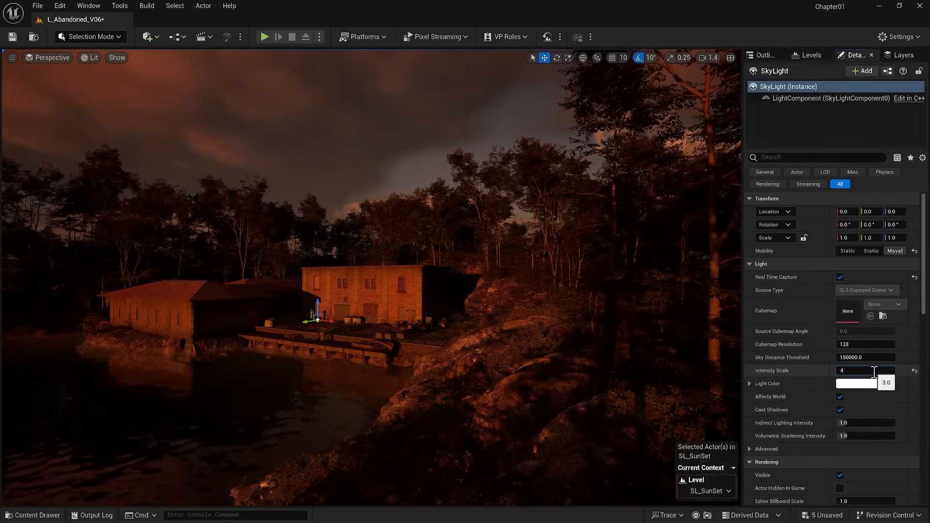
{"action": "type", "text": "4.0"}
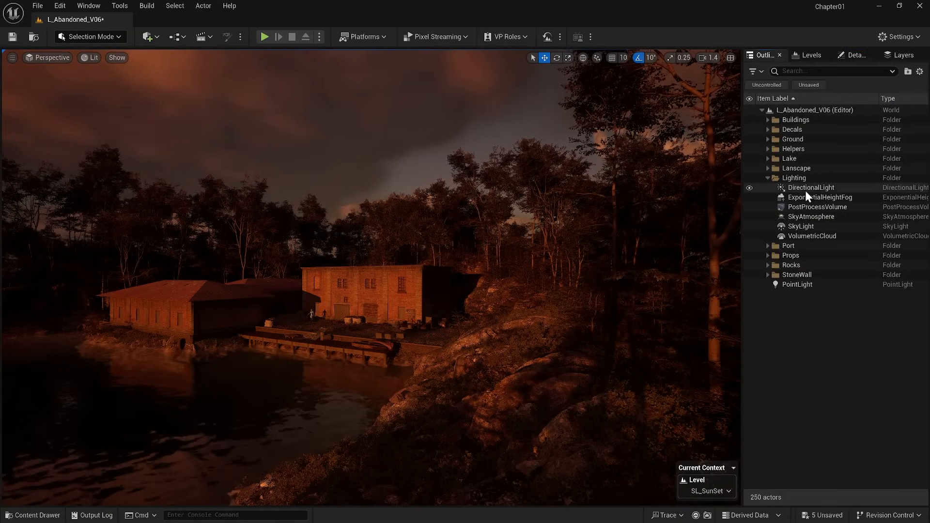
- Tint the ExponentialHeightFog inscattering pinkish and adjust its start distance
{"action": "left_click", "coordinate": [820, 198]}
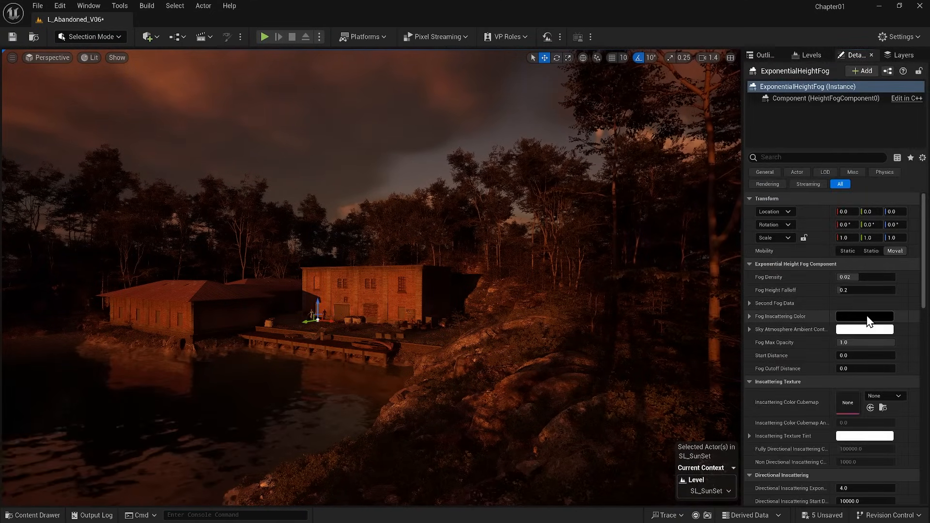
{"action": "left_click", "coordinate": [864, 329]}
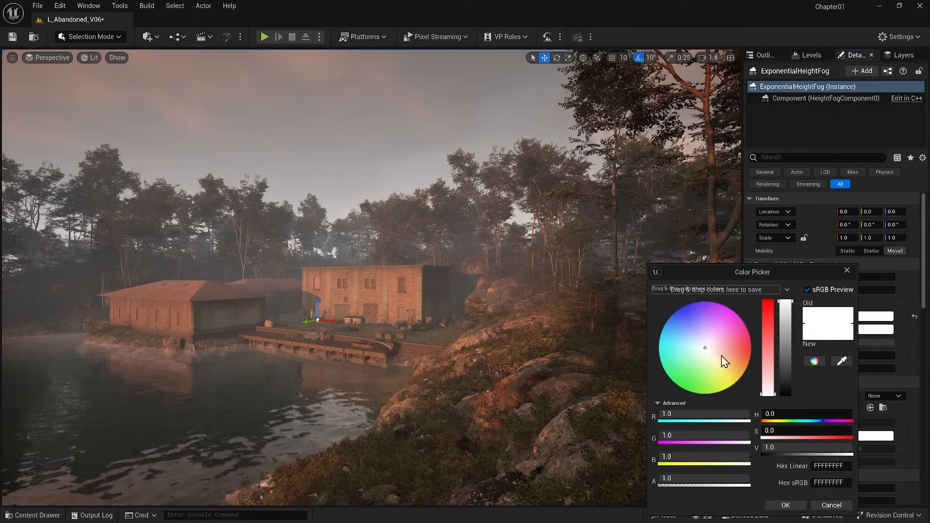
{"action": "left_click", "coordinate": [731, 352]}
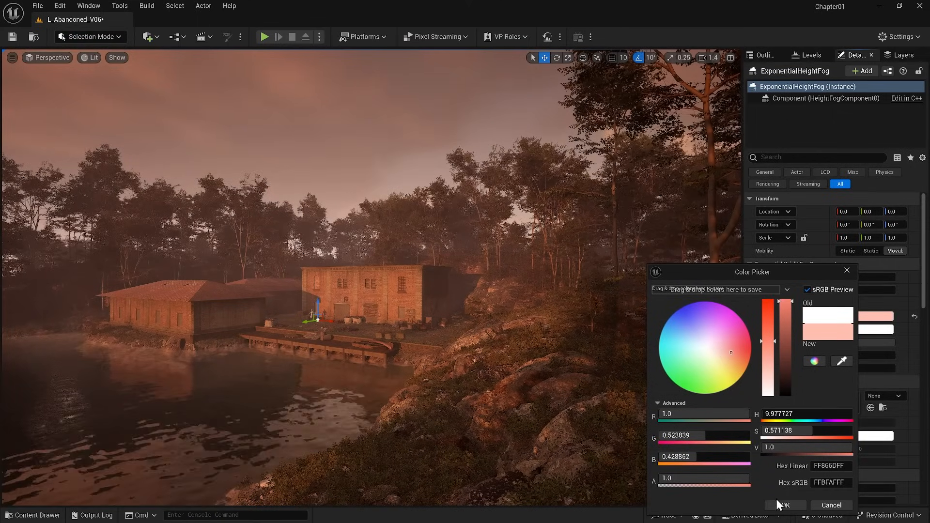
{"action": "left_click", "coordinate": [789, 505]}
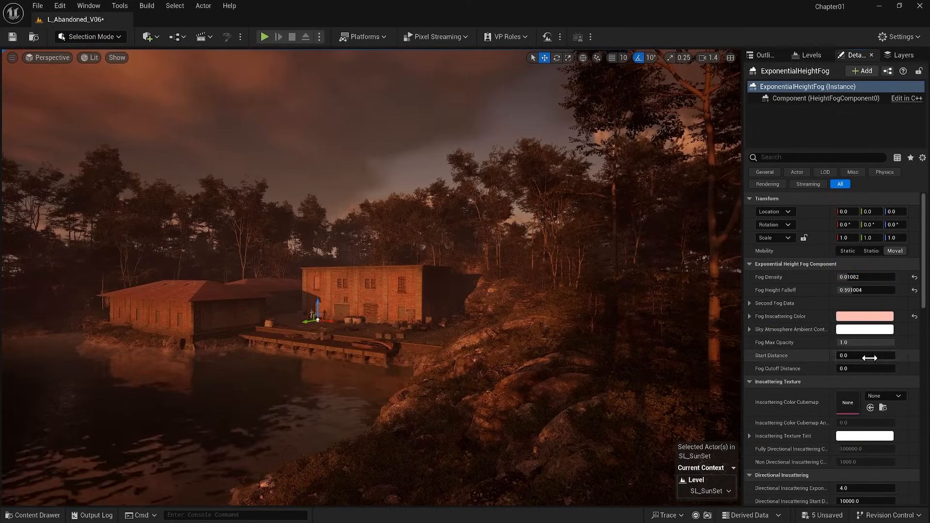
{"action": "left_click_drag", "start_coordinate": [867, 356], "coordinate": [855, 355]}
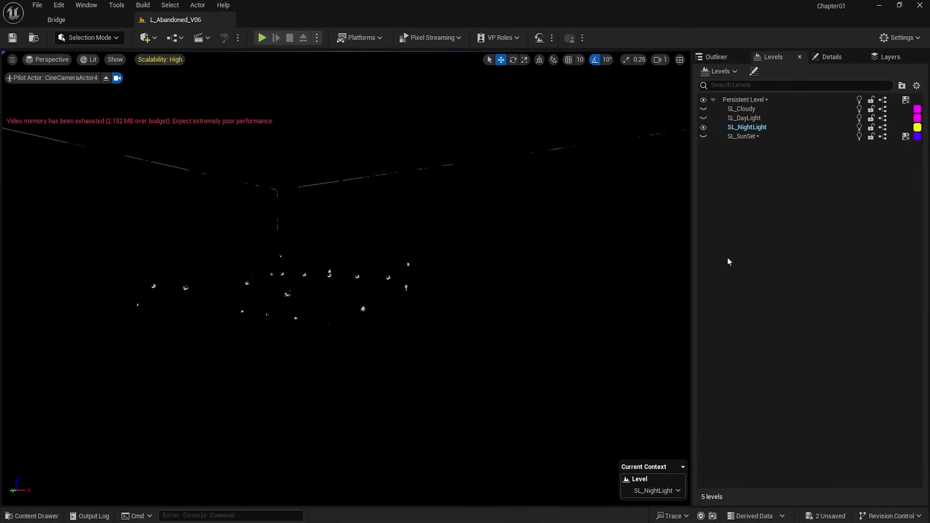
- Create the night level's sky, sun, atmosphere, cloud and fog actors from the Env. Light Mixer
{"action": "left_click", "coordinate": [86, 5]}
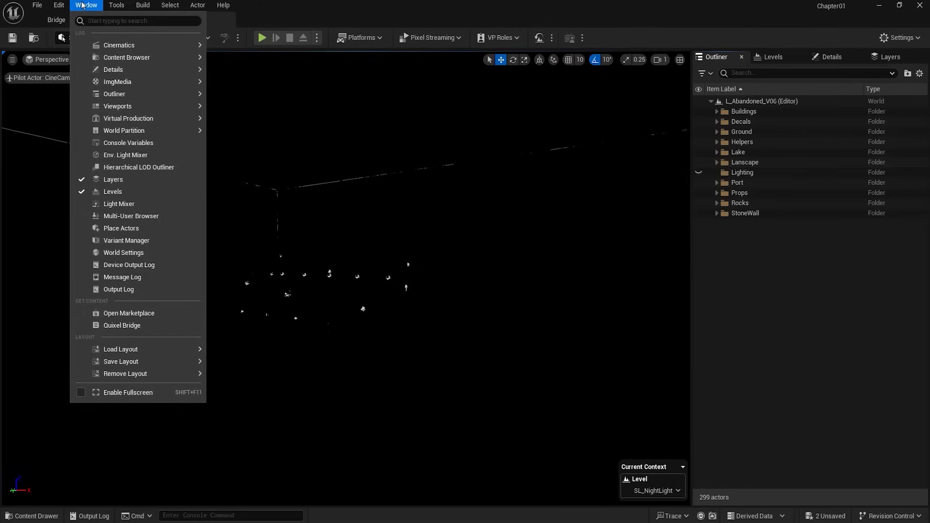
{"action": "left_click", "coordinate": [126, 155]}
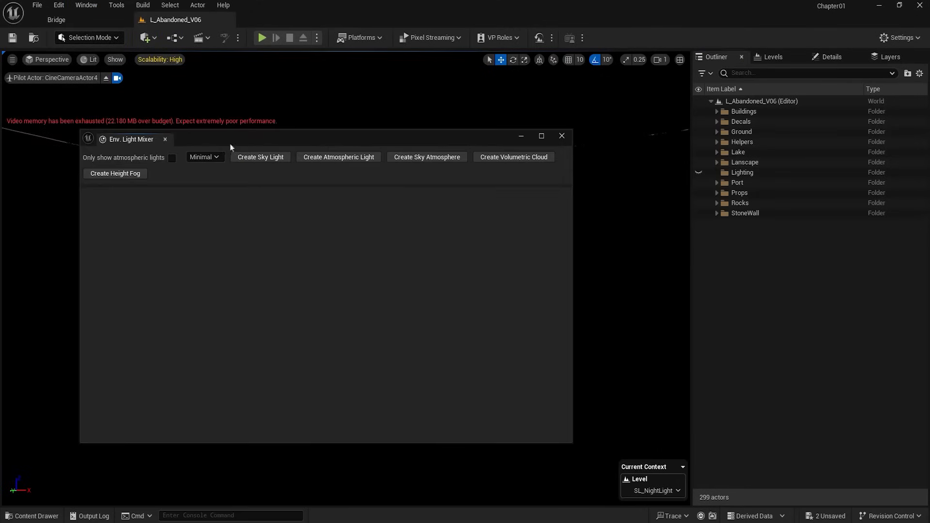
{"action": "left_click", "coordinate": [261, 157]}
{"action": "type", "text": "post"}
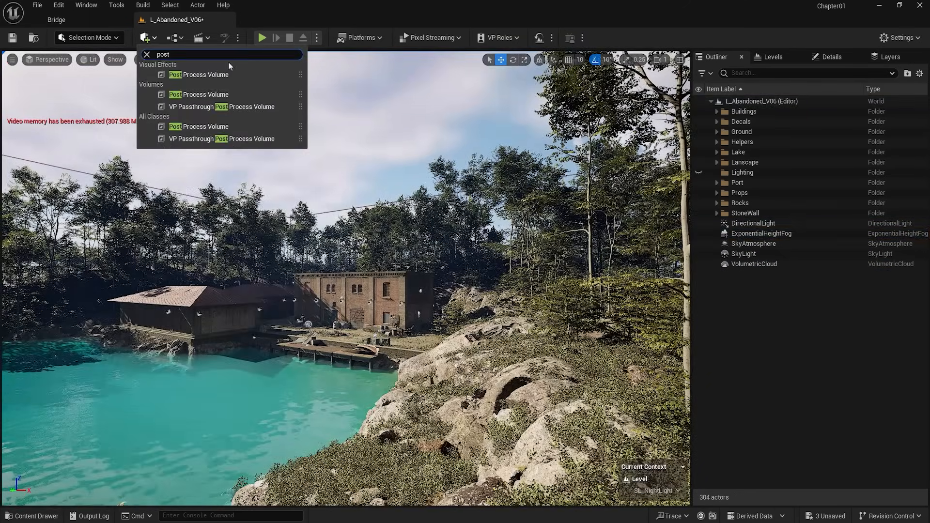
- Place a Post Process Volume with Infinite Extent ticked and the Metering Mode exposure override enabled
{"action": "left_click", "coordinate": [198, 74]}
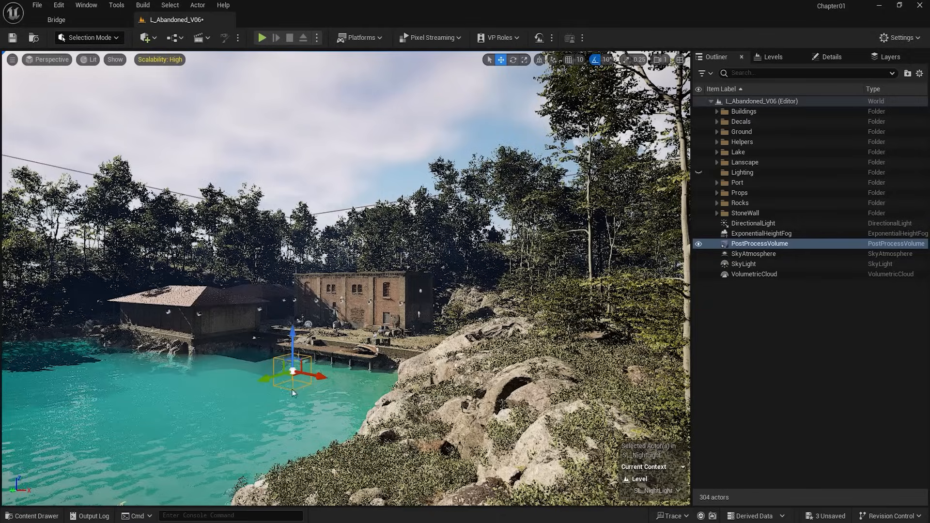
{"action": "left_click", "coordinate": [830, 57]}
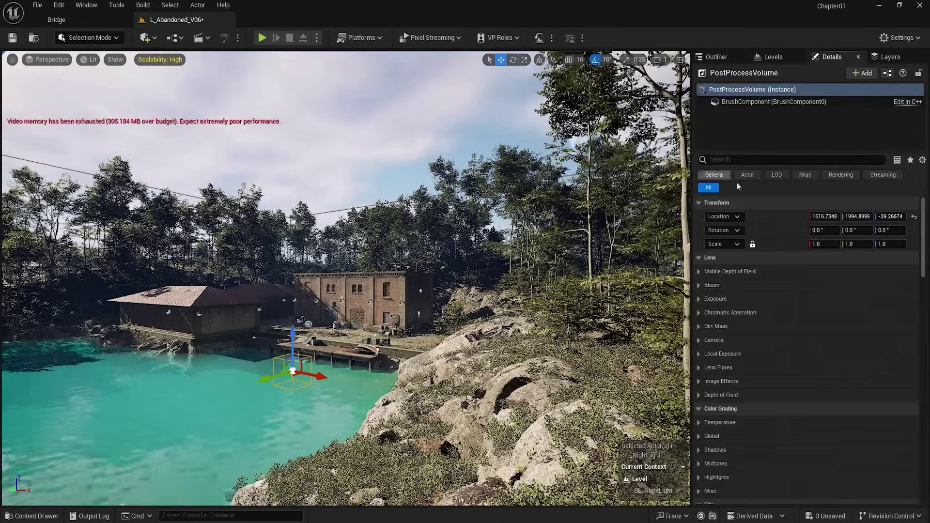
{"action": "type", "text": "unb"}
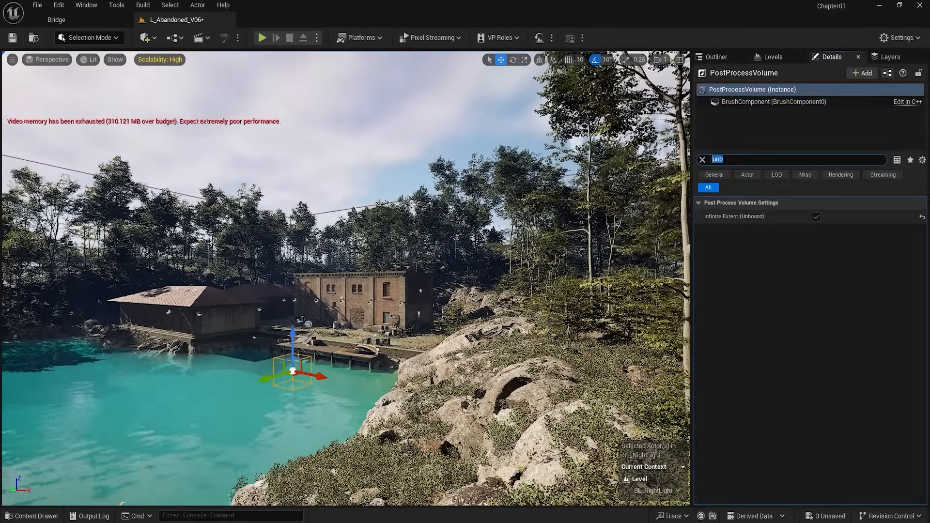
{"action": "type", "text": "expos"}
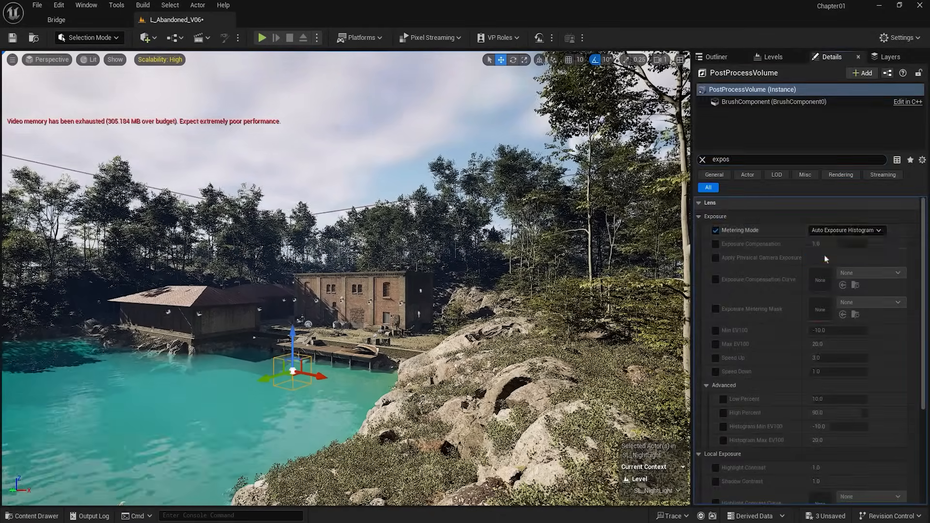
{"action": "left_click", "coordinate": [846, 230]}
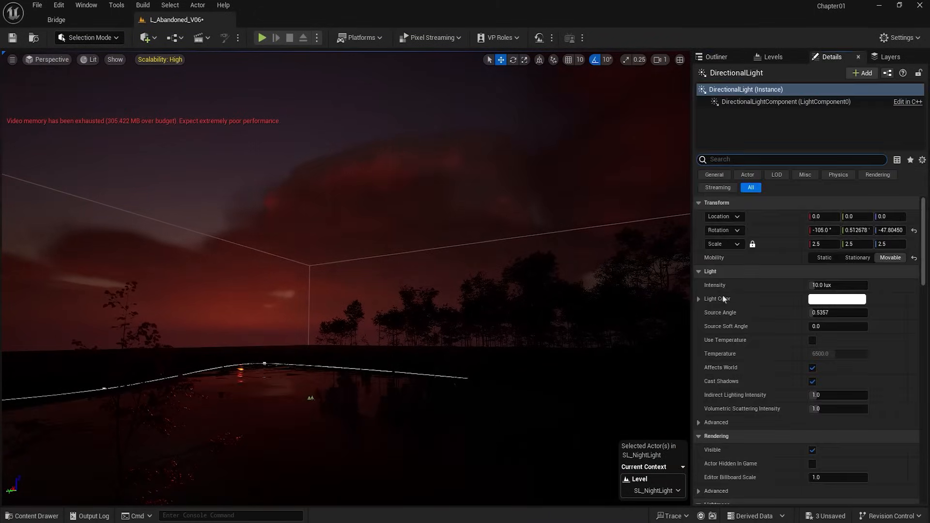
- Set the DirectionalLight's Light Color to a grey of about 0.34 RGB
{"action": "left_click", "coordinate": [838, 299]}
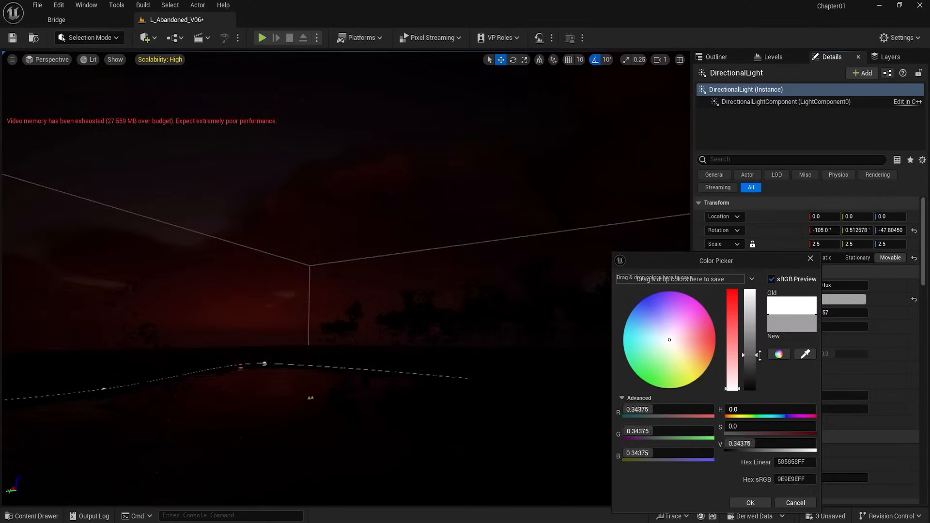
{"action": "left_click", "coordinate": [750, 503]}
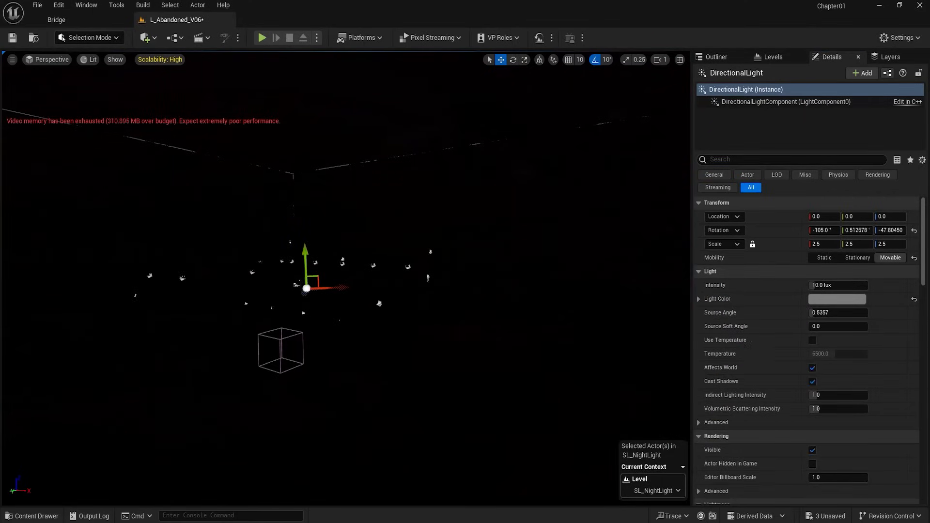
{"action": "key", "text": "Alt+3"}
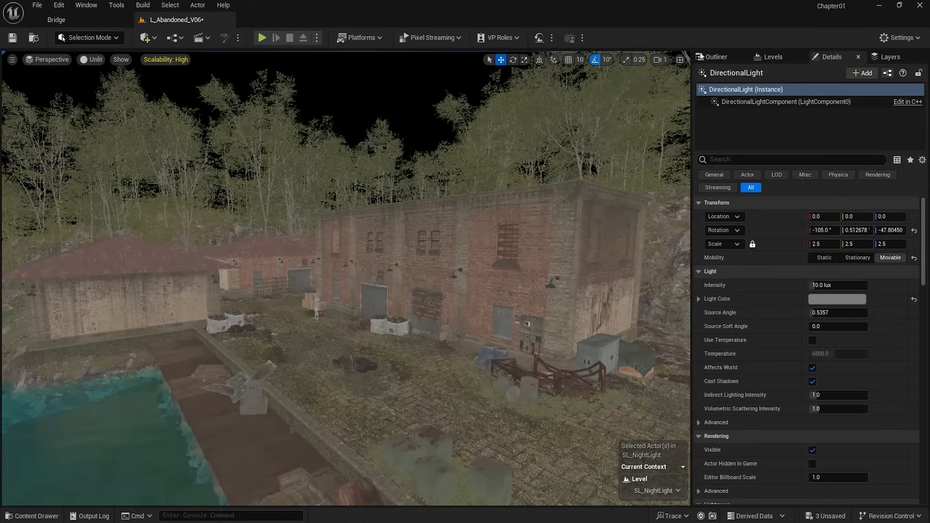
- Move the sun, fog, post-process volume, sky atmosphere, sky light and clouds into the Lighting folder
{"action": "left_click", "coordinate": [717, 56]}
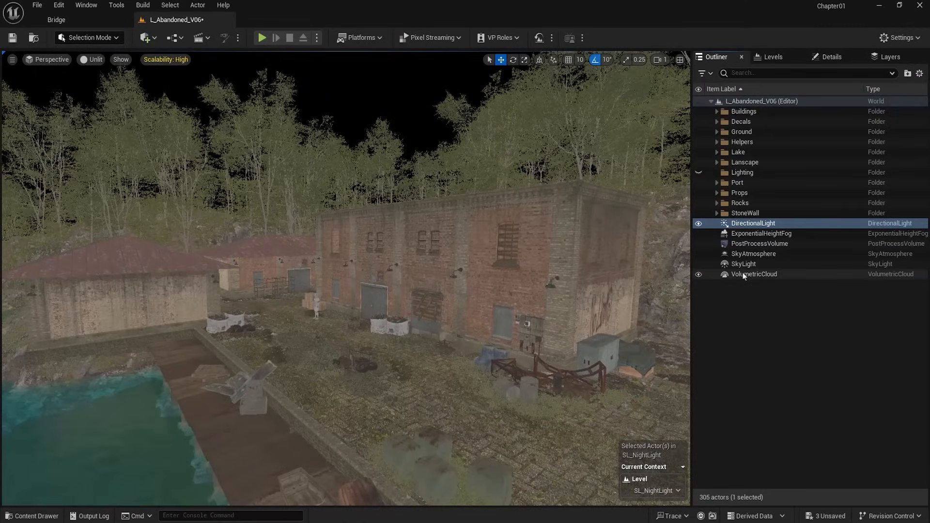
{"action": "left_click", "coordinate": [742, 173]}
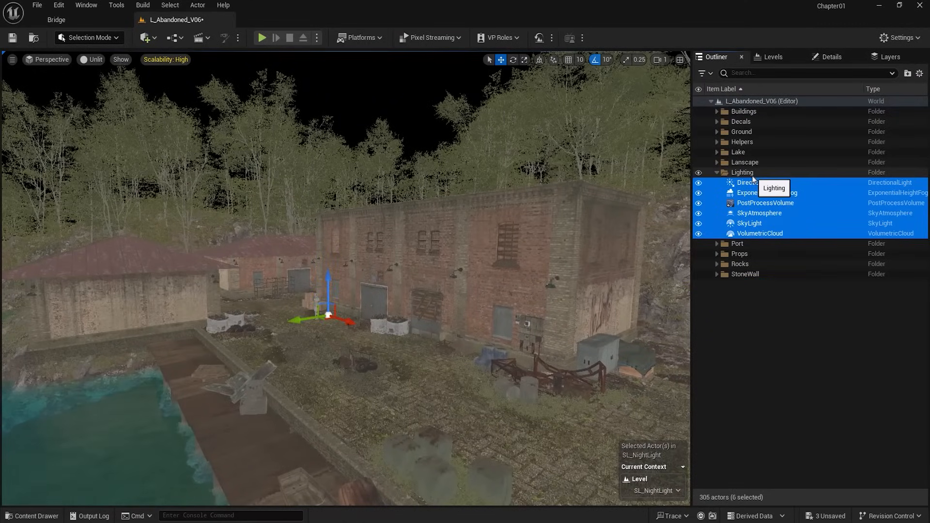
{"action": "mouse_move", "coordinate": [508, 283]}
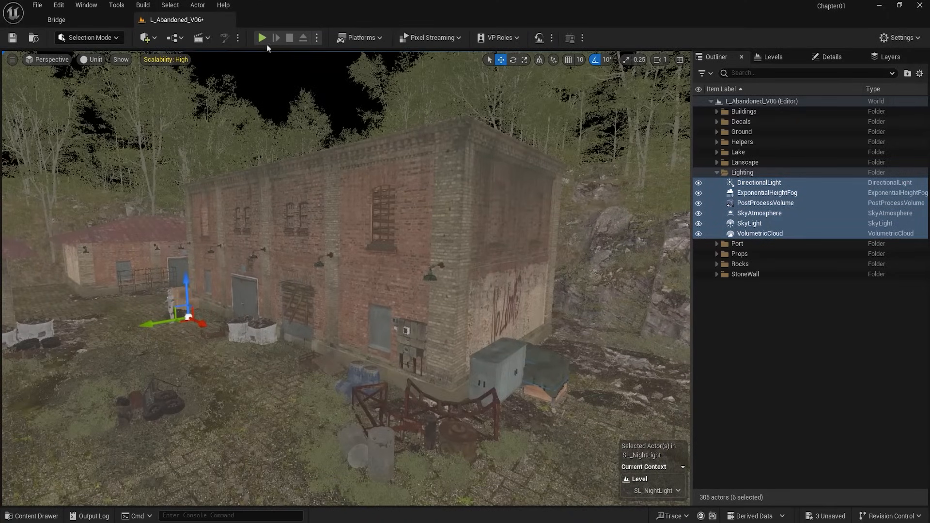
{"action": "mouse_move", "coordinate": [146, 38]}
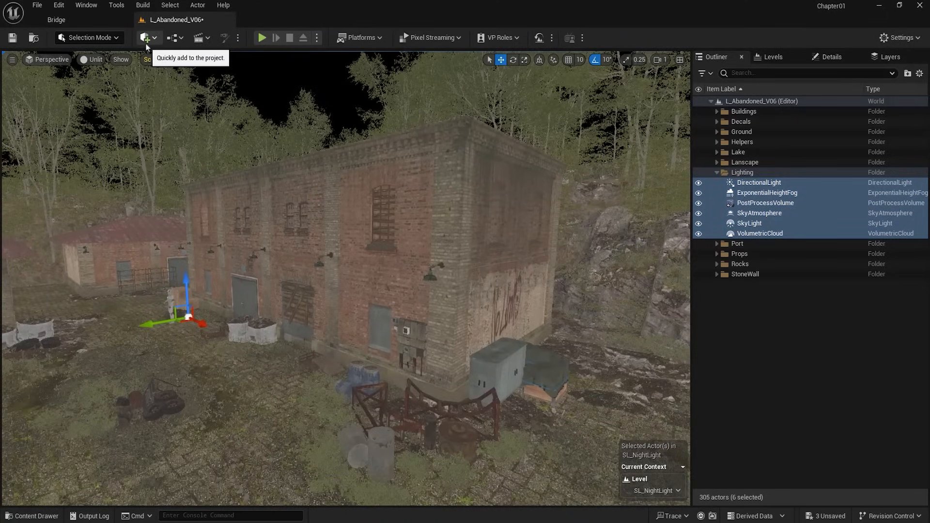
- Add a warm-coloured Point Light at a wall lamp and duplicate it to all twelve lamps
{"action": "left_click", "coordinate": [145, 38]}
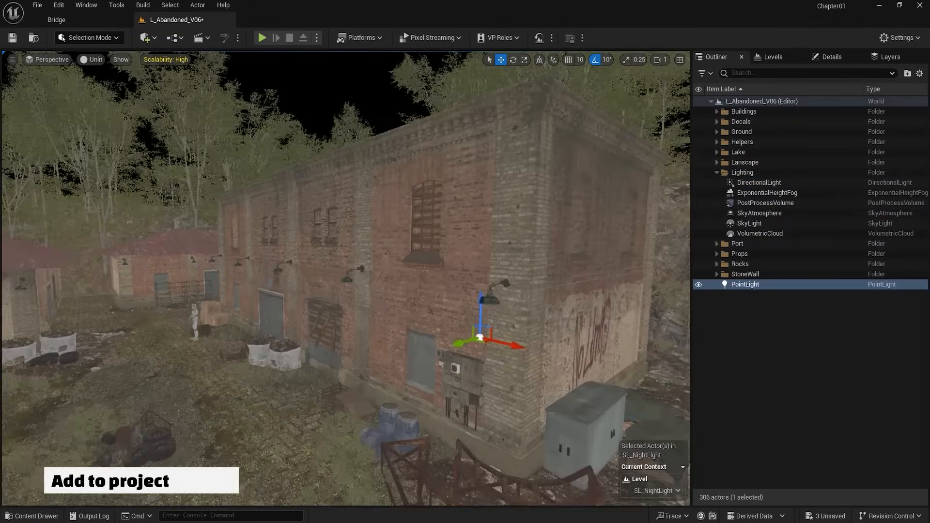
{"action": "key", "text": "Alt+4"}
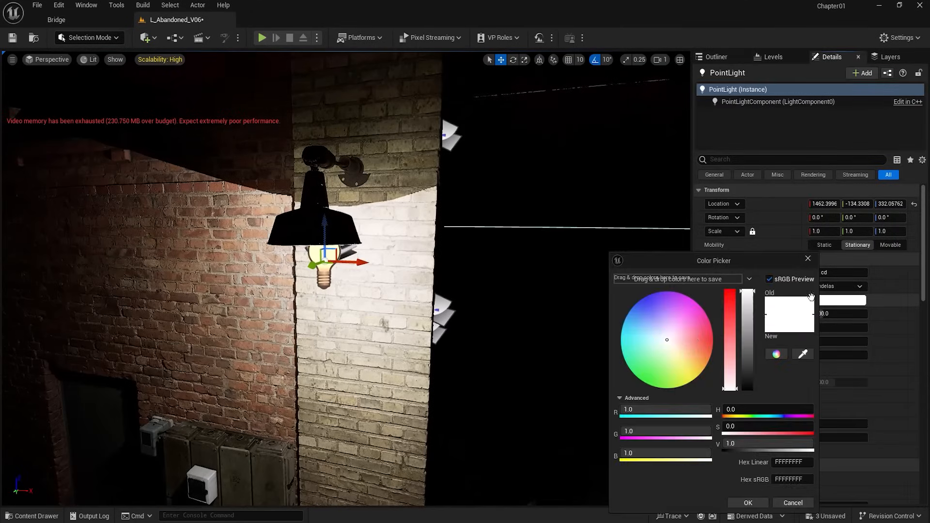
{"action": "left_click", "coordinate": [748, 503]}
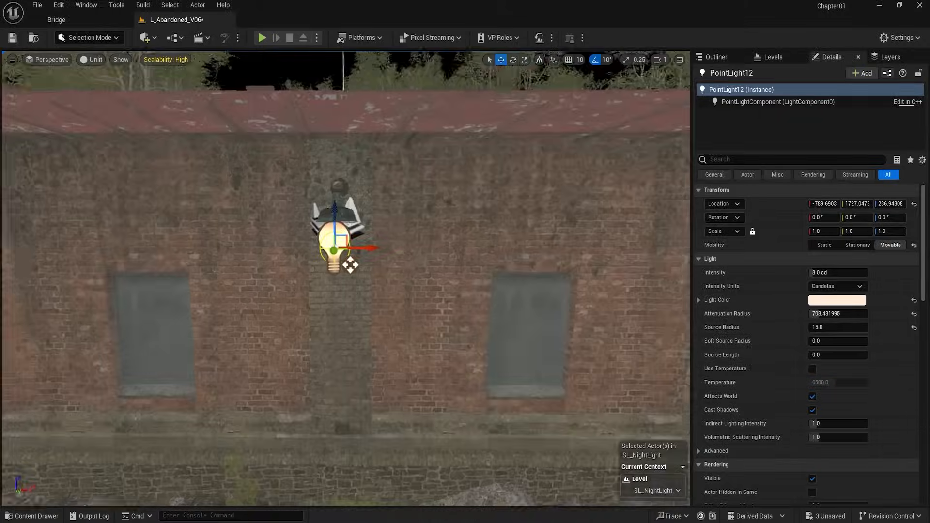
{"action": "left_click", "coordinate": [91, 60]}
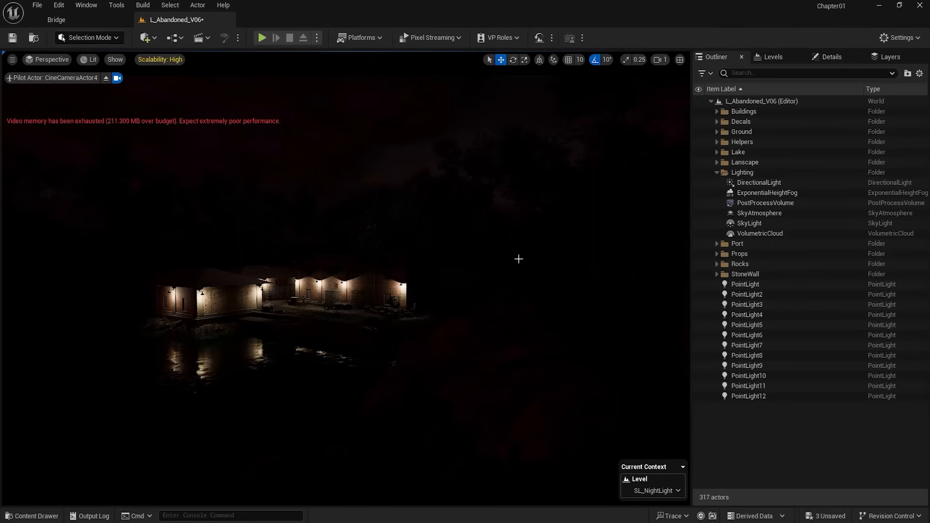
- Move PointLight to PointLight12 into Lighting and group them in a new subfolder
{"action": "left_click", "coordinate": [745, 285]}
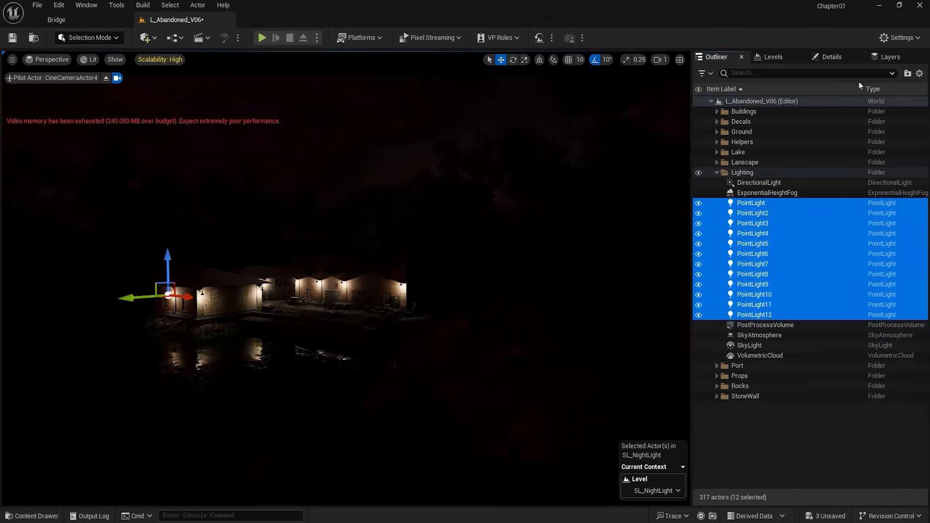
{"action": "left_click", "coordinate": [909, 74]}
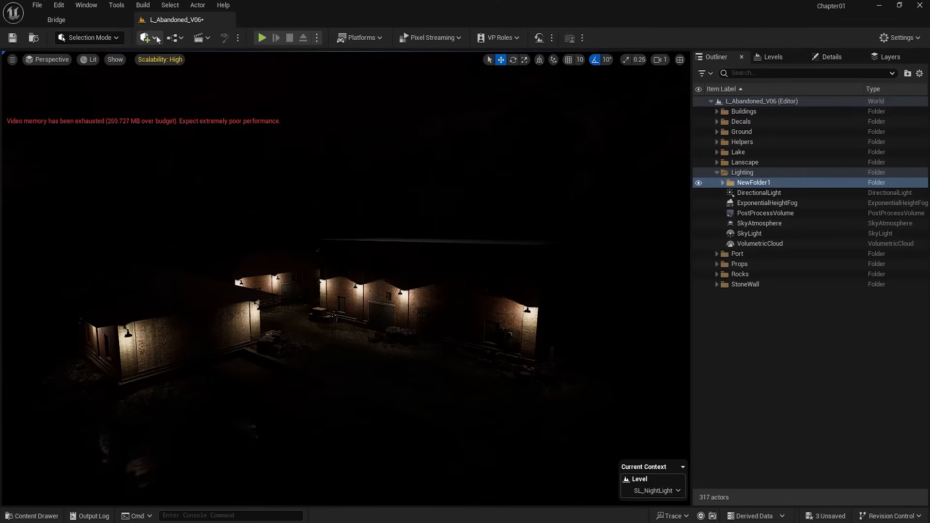
- Add a Rect Light over a building sized 1000 by 1000 and duplicate it as fill
{"action": "left_click", "coordinate": [146, 37]}
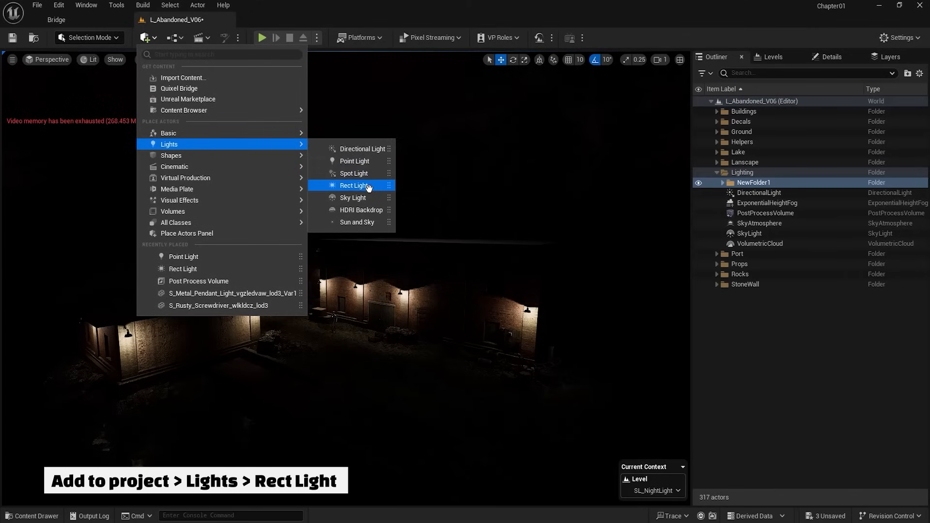
{"action": "left_click", "coordinate": [353, 185]}
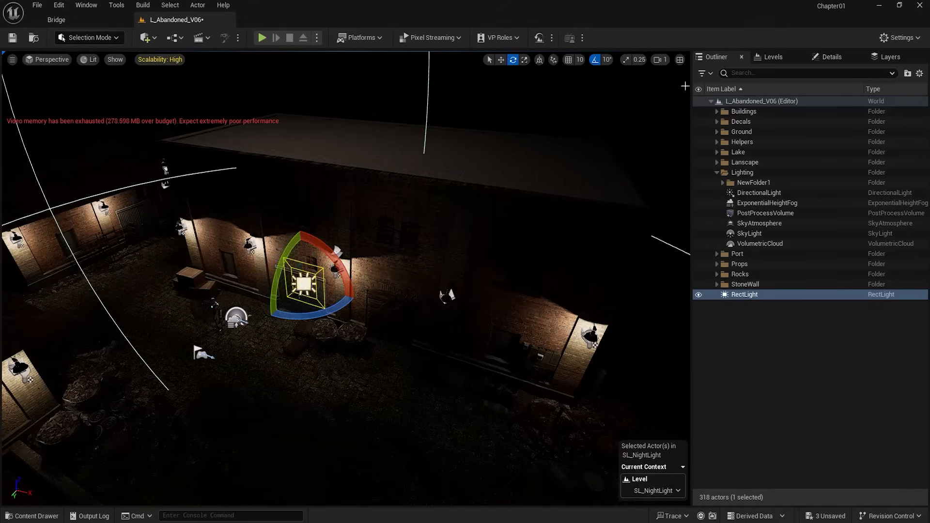
{"action": "left_click", "coordinate": [829, 57]}
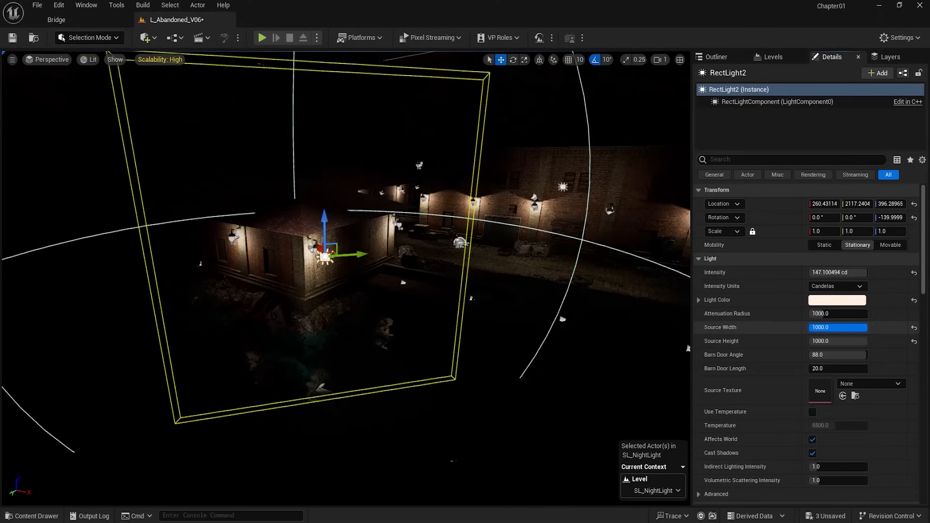
{"action": "left_click", "coordinate": [838, 301]}
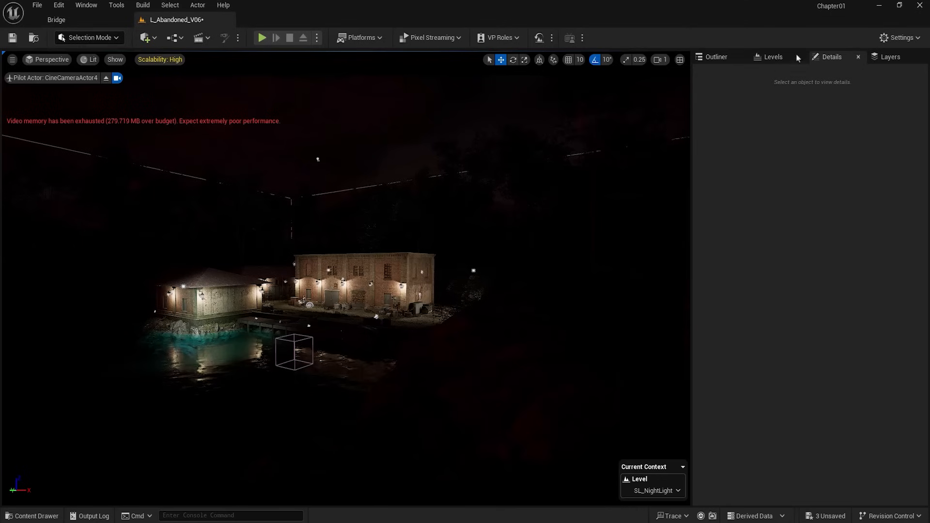
- Set the first RectLight's Intensity to 30.558119 cd
{"action": "left_click", "coordinate": [716, 56]}
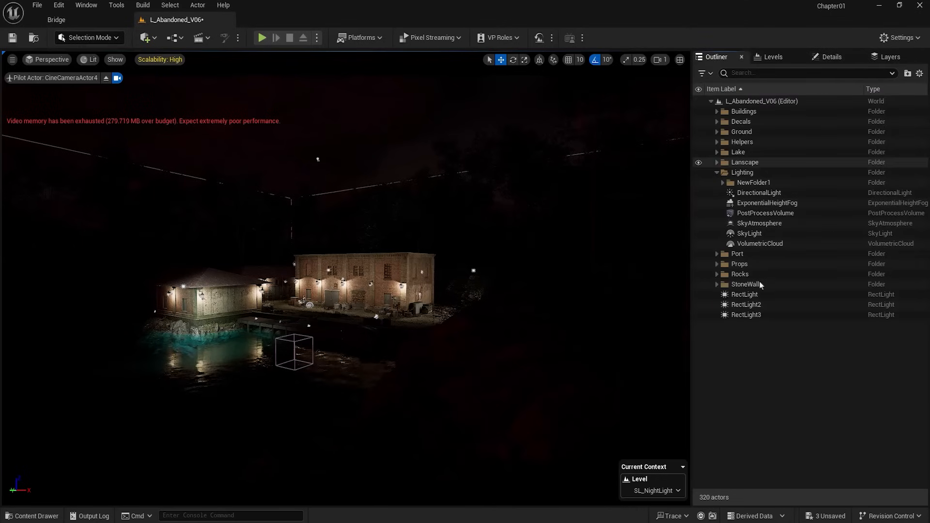
{"action": "left_click", "coordinate": [745, 294]}
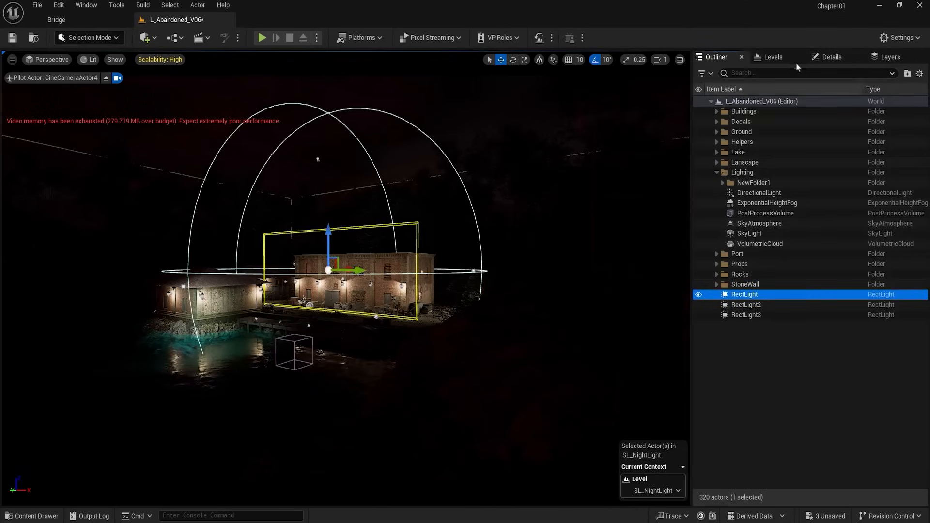
{"action": "left_click", "coordinate": [832, 57]}
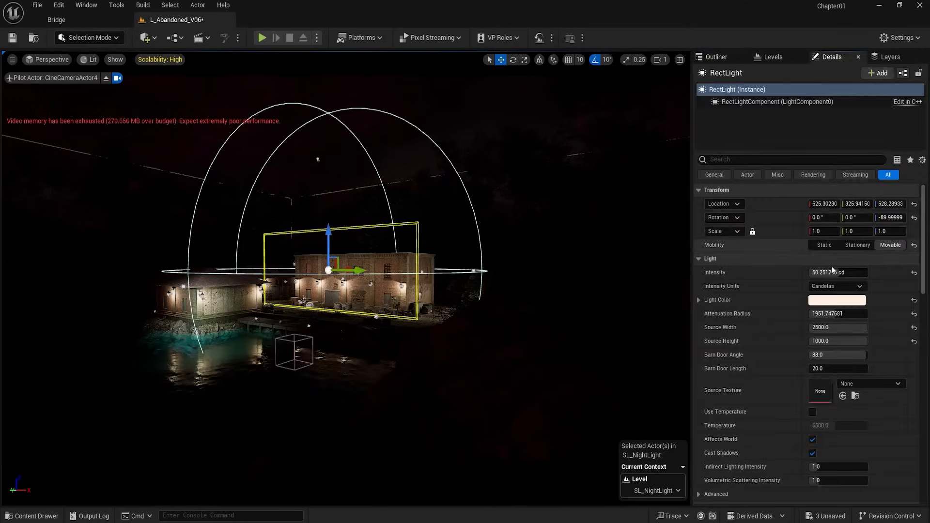
{"action": "type", "text": "30.558119"}
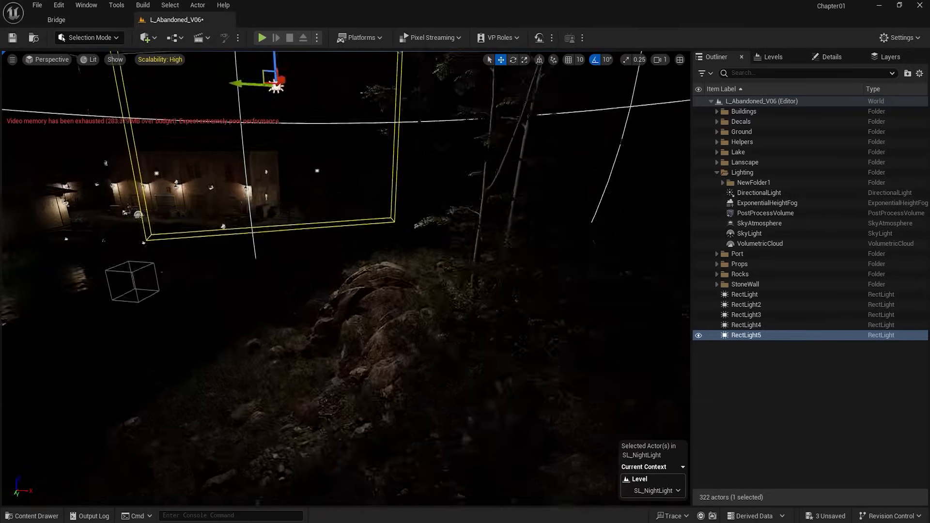
- Duplicate rect lights and position them above the rocky slope and trees up to RectLight7
{"action": "left_click", "coordinate": [831, 56]}
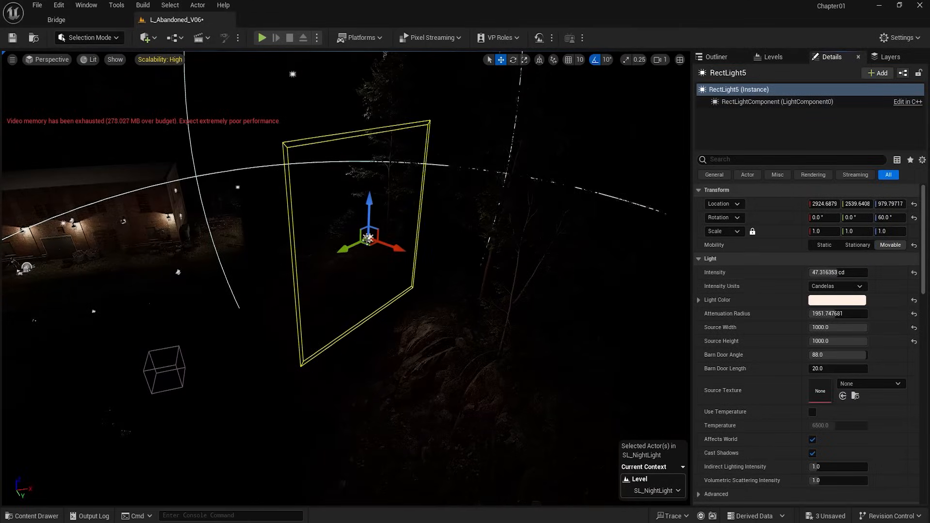
{"action": "left_click_drag", "start_coordinate": [372, 238], "coordinate": [207, 297]}
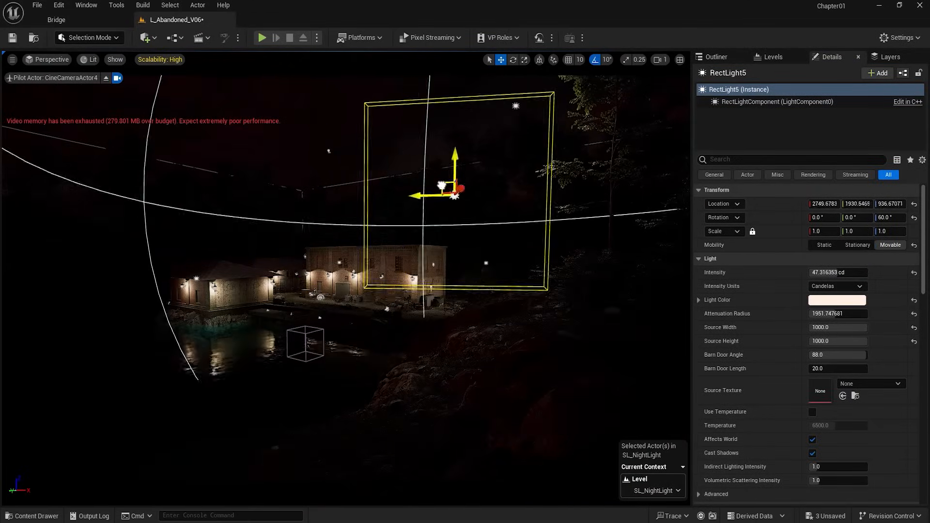
{"action": "left_click_drag", "start_coordinate": [444, 188], "coordinate": [519, 173]}
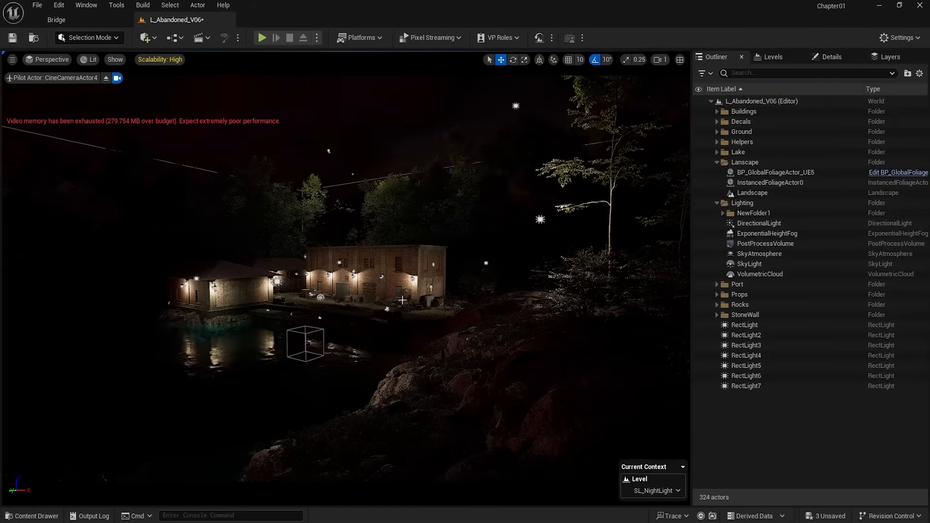
{"action": "left_click", "coordinate": [747, 376]}
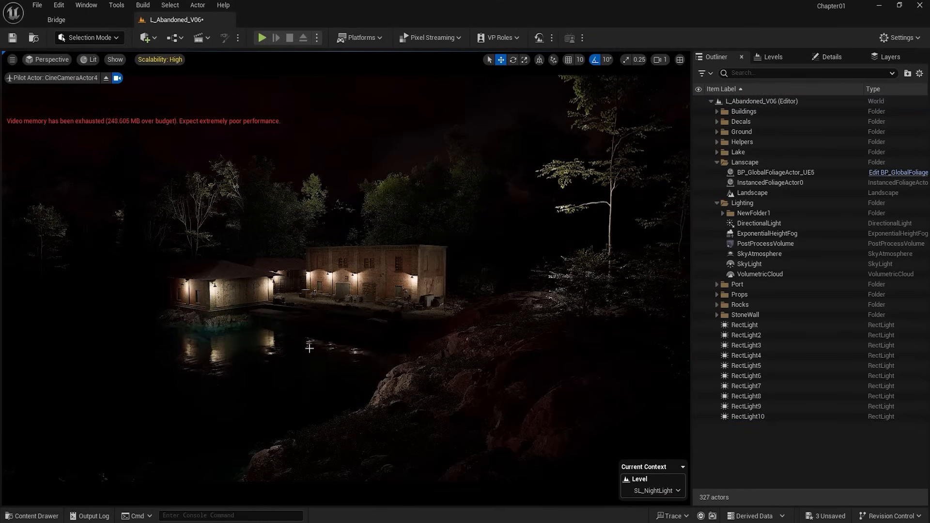
- Duplicate rect lights up to RectLight10, then return to the first RectLight
{"action": "left_click", "coordinate": [744, 325]}
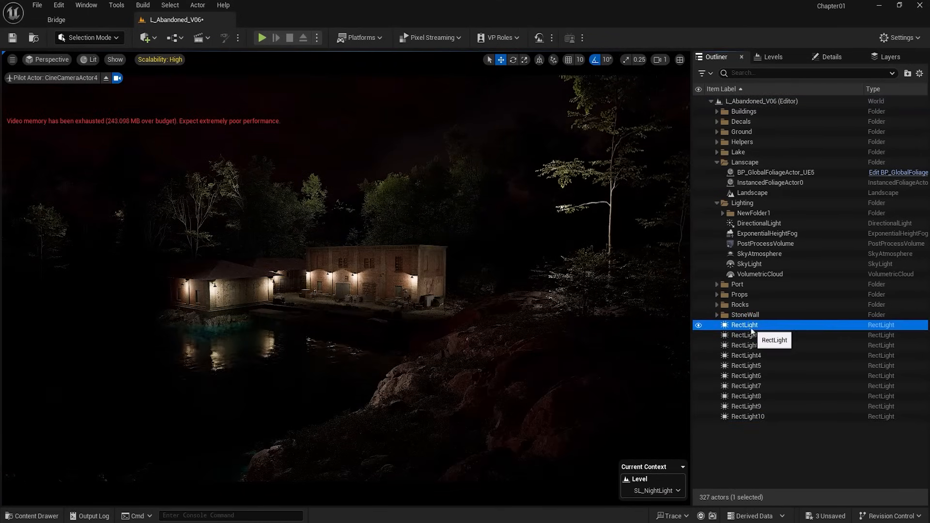